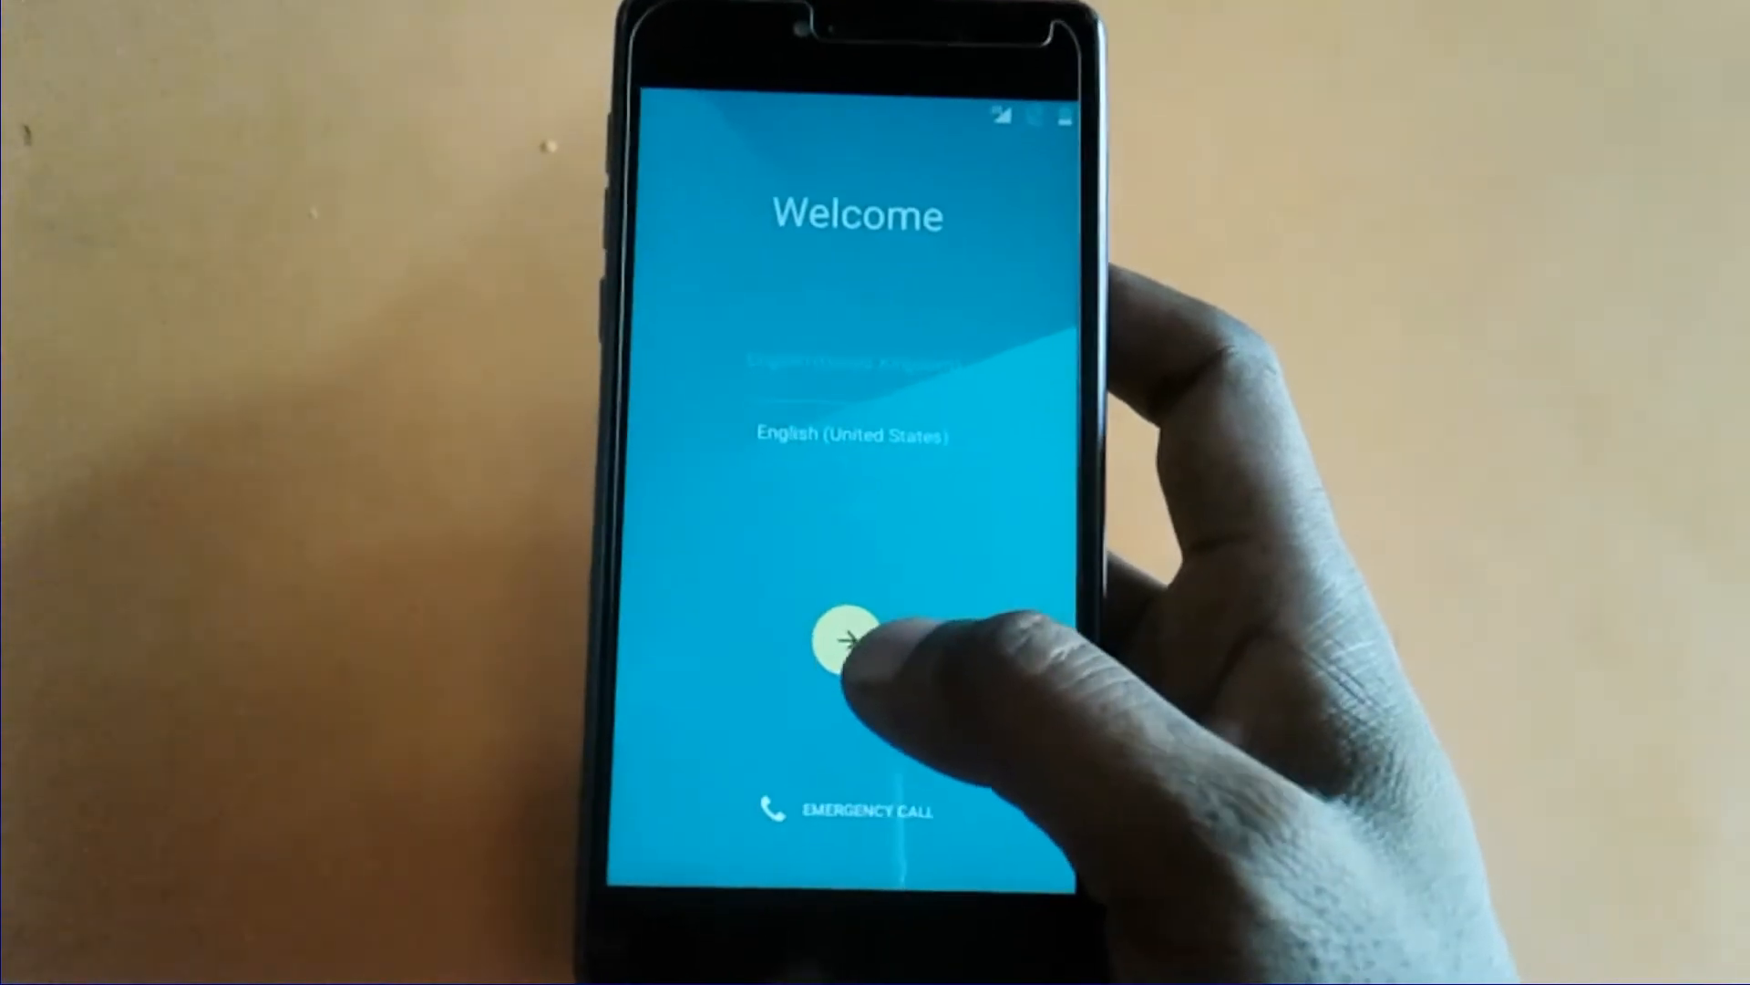
Continue past the Welcome screen and skip Wi-Fi setup despite the cellular data warning.
click(849, 642)
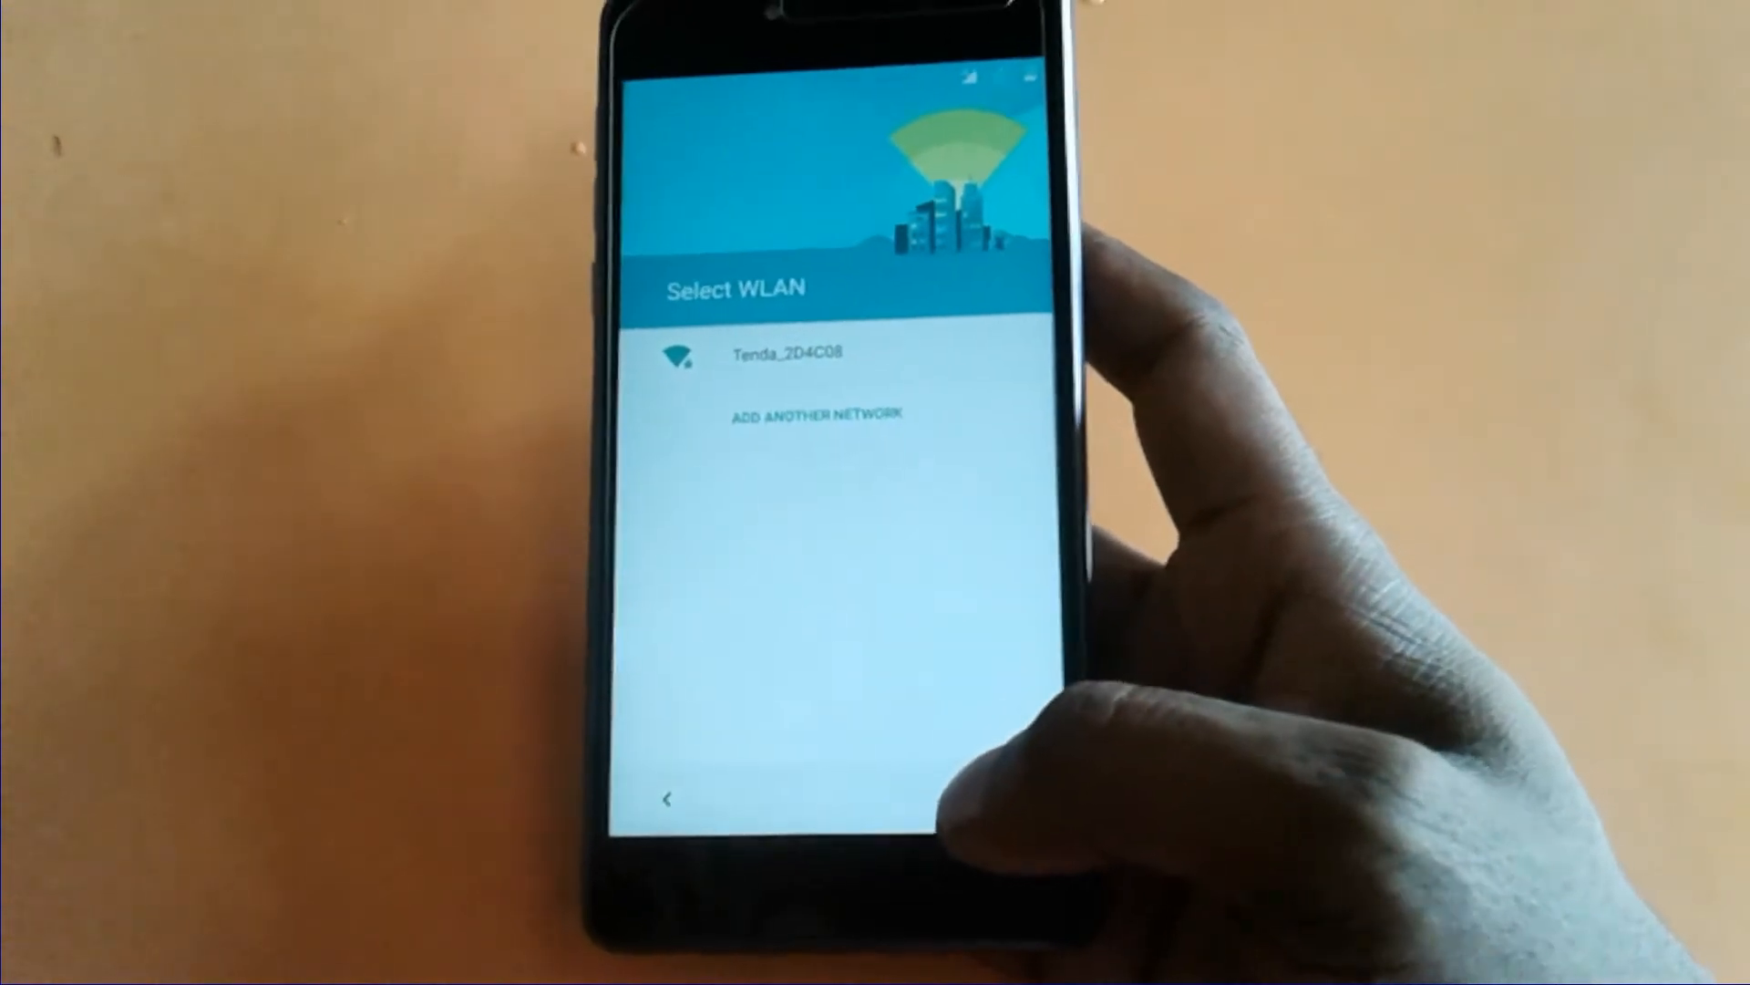
click(974, 860)
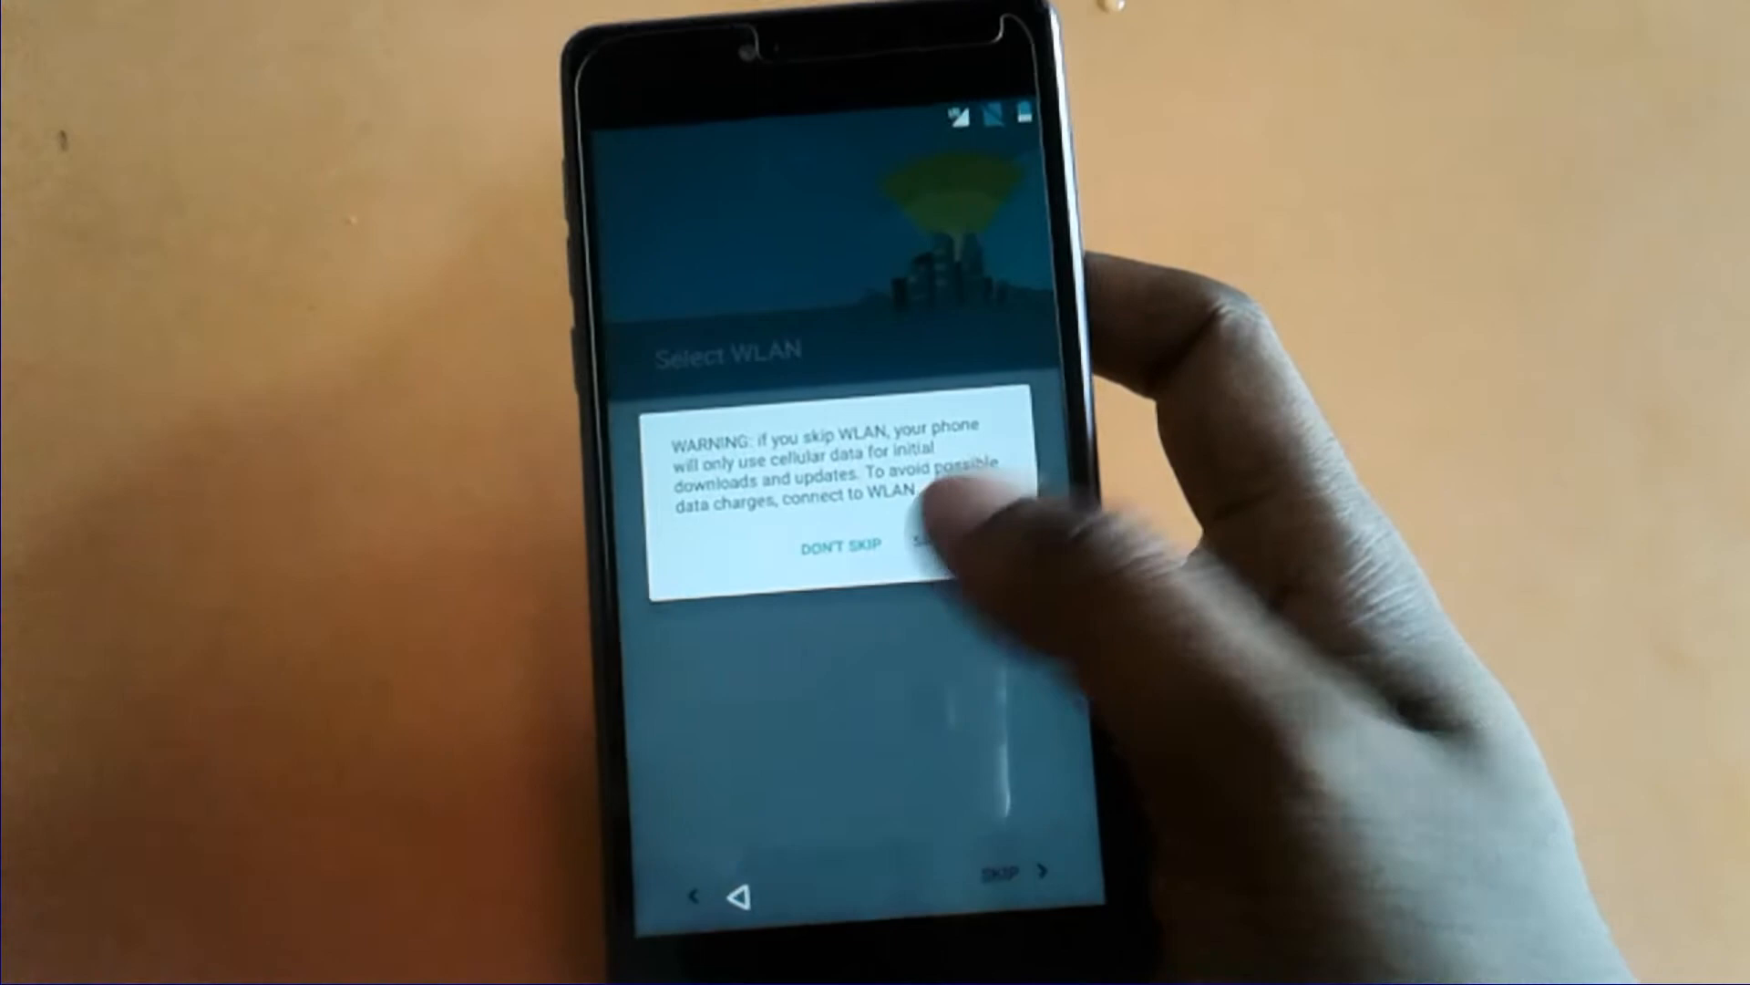
click(938, 545)
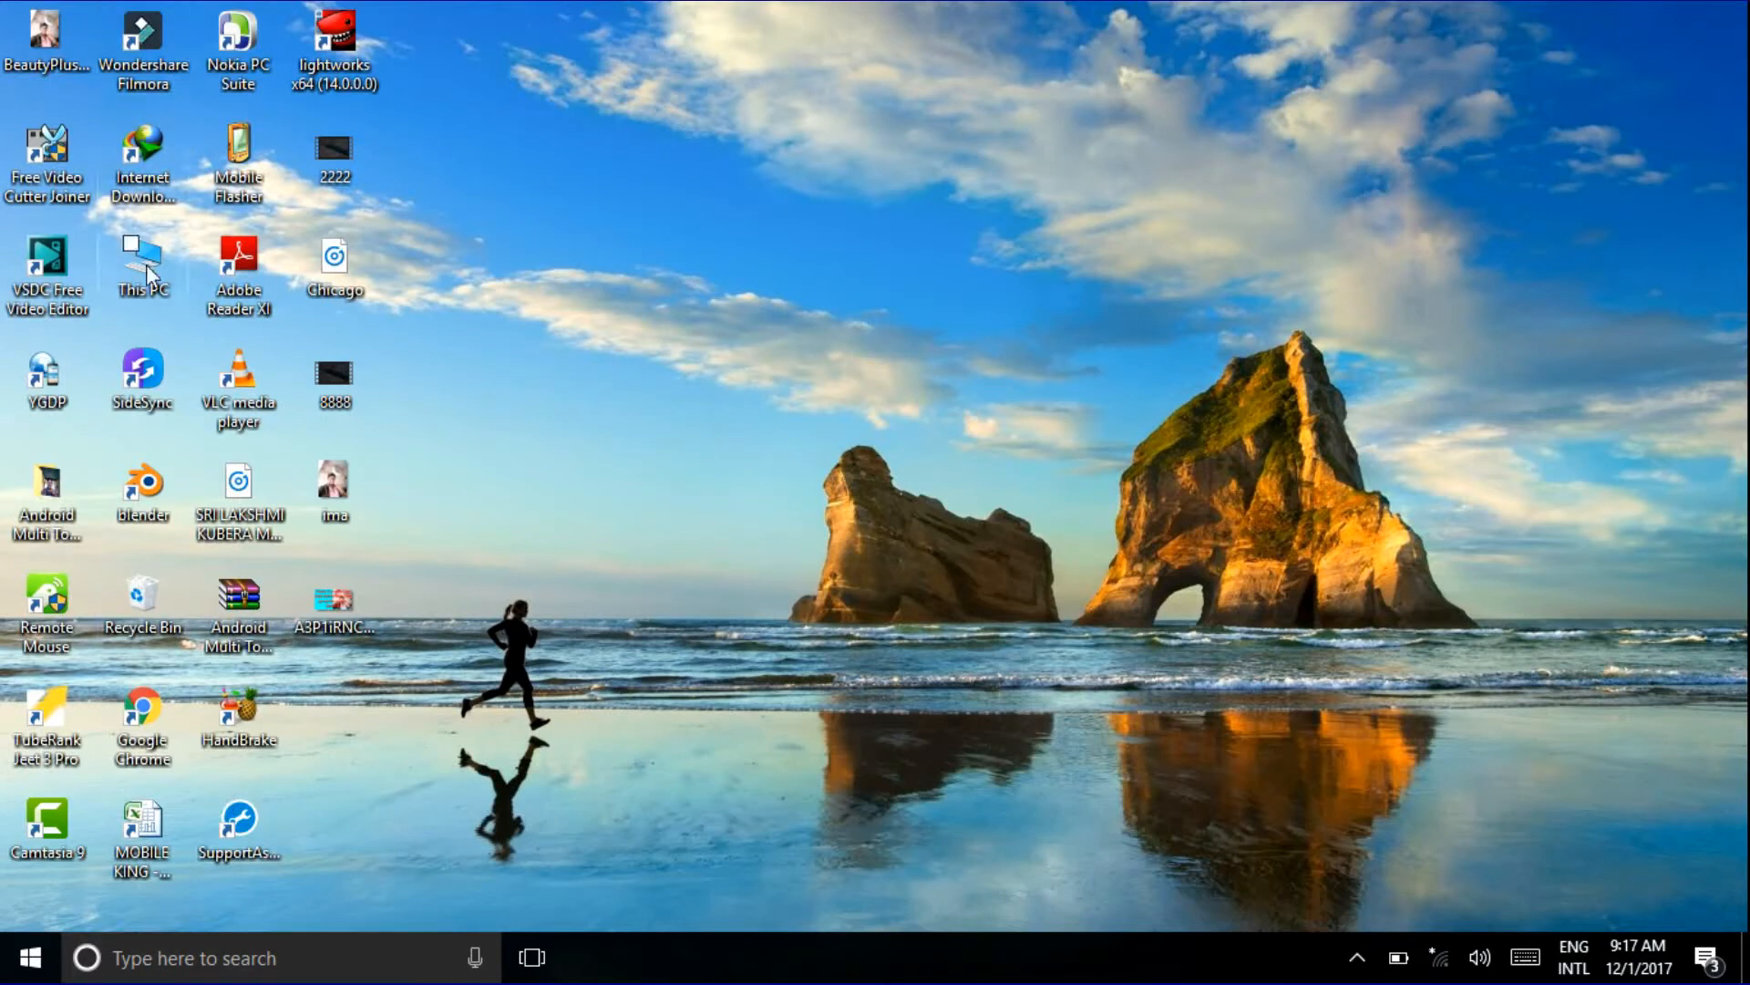
Launch the Micromax application from This PC > mobile king (E:) > software > Micromax > Micromax.
double_click(142, 245)
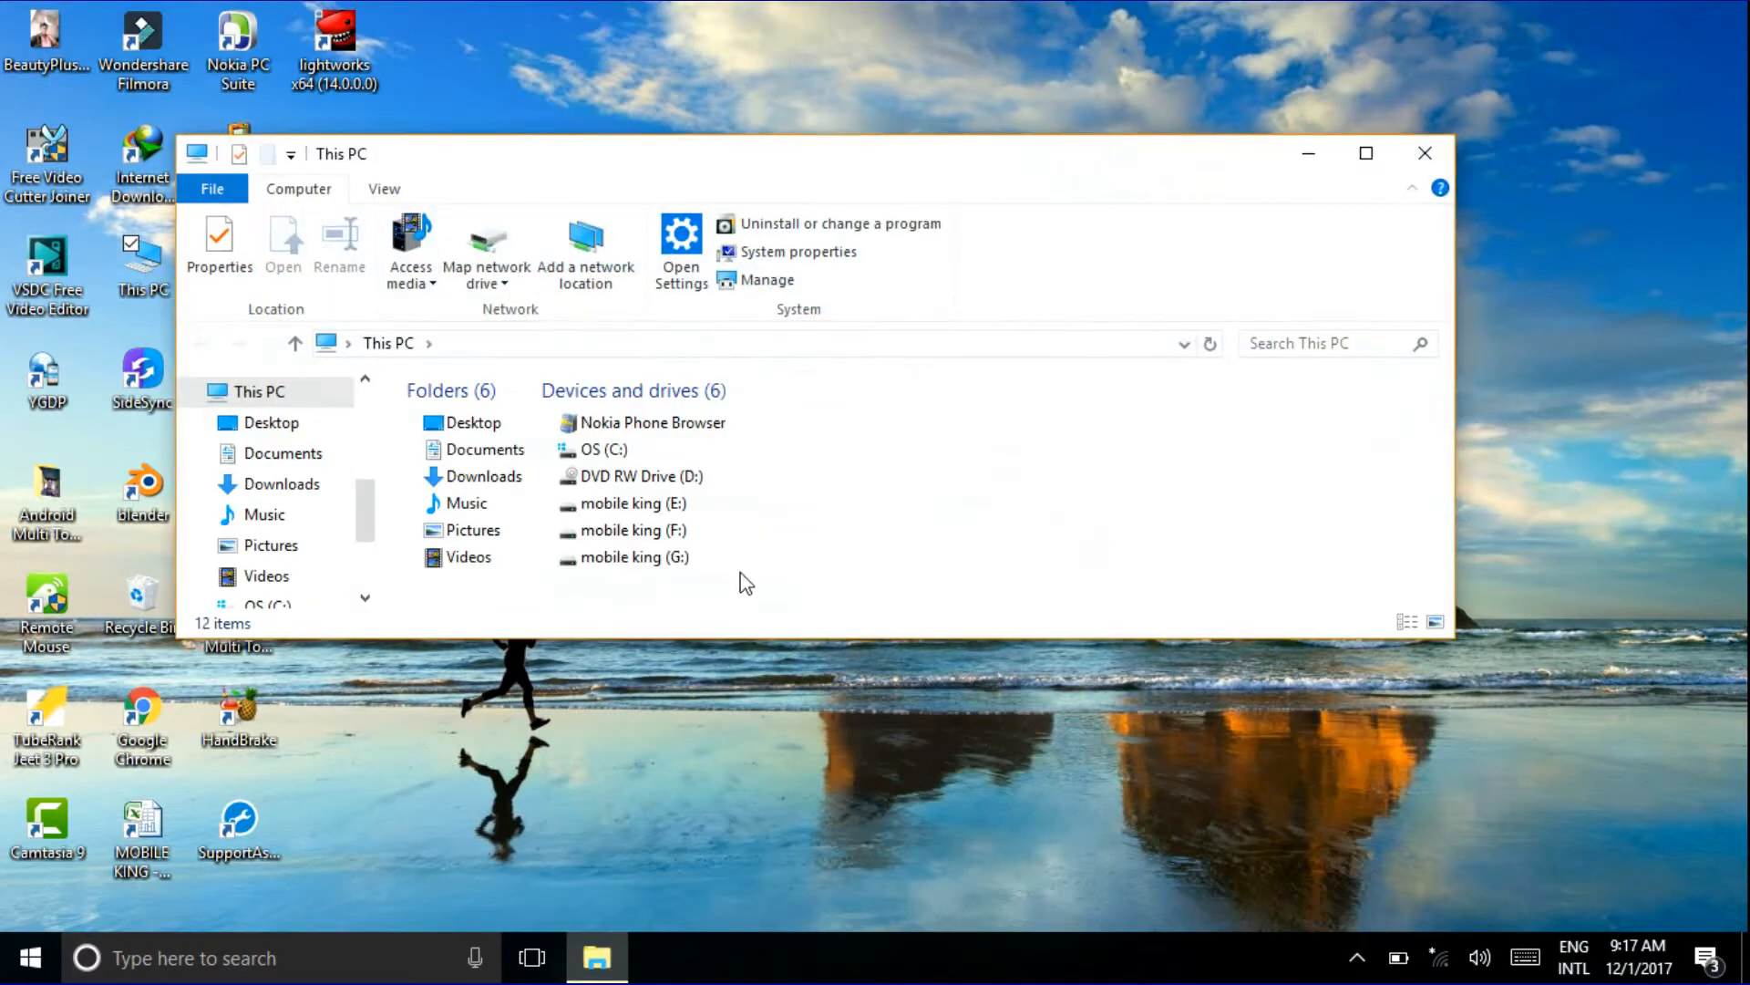
double_click(633, 502)
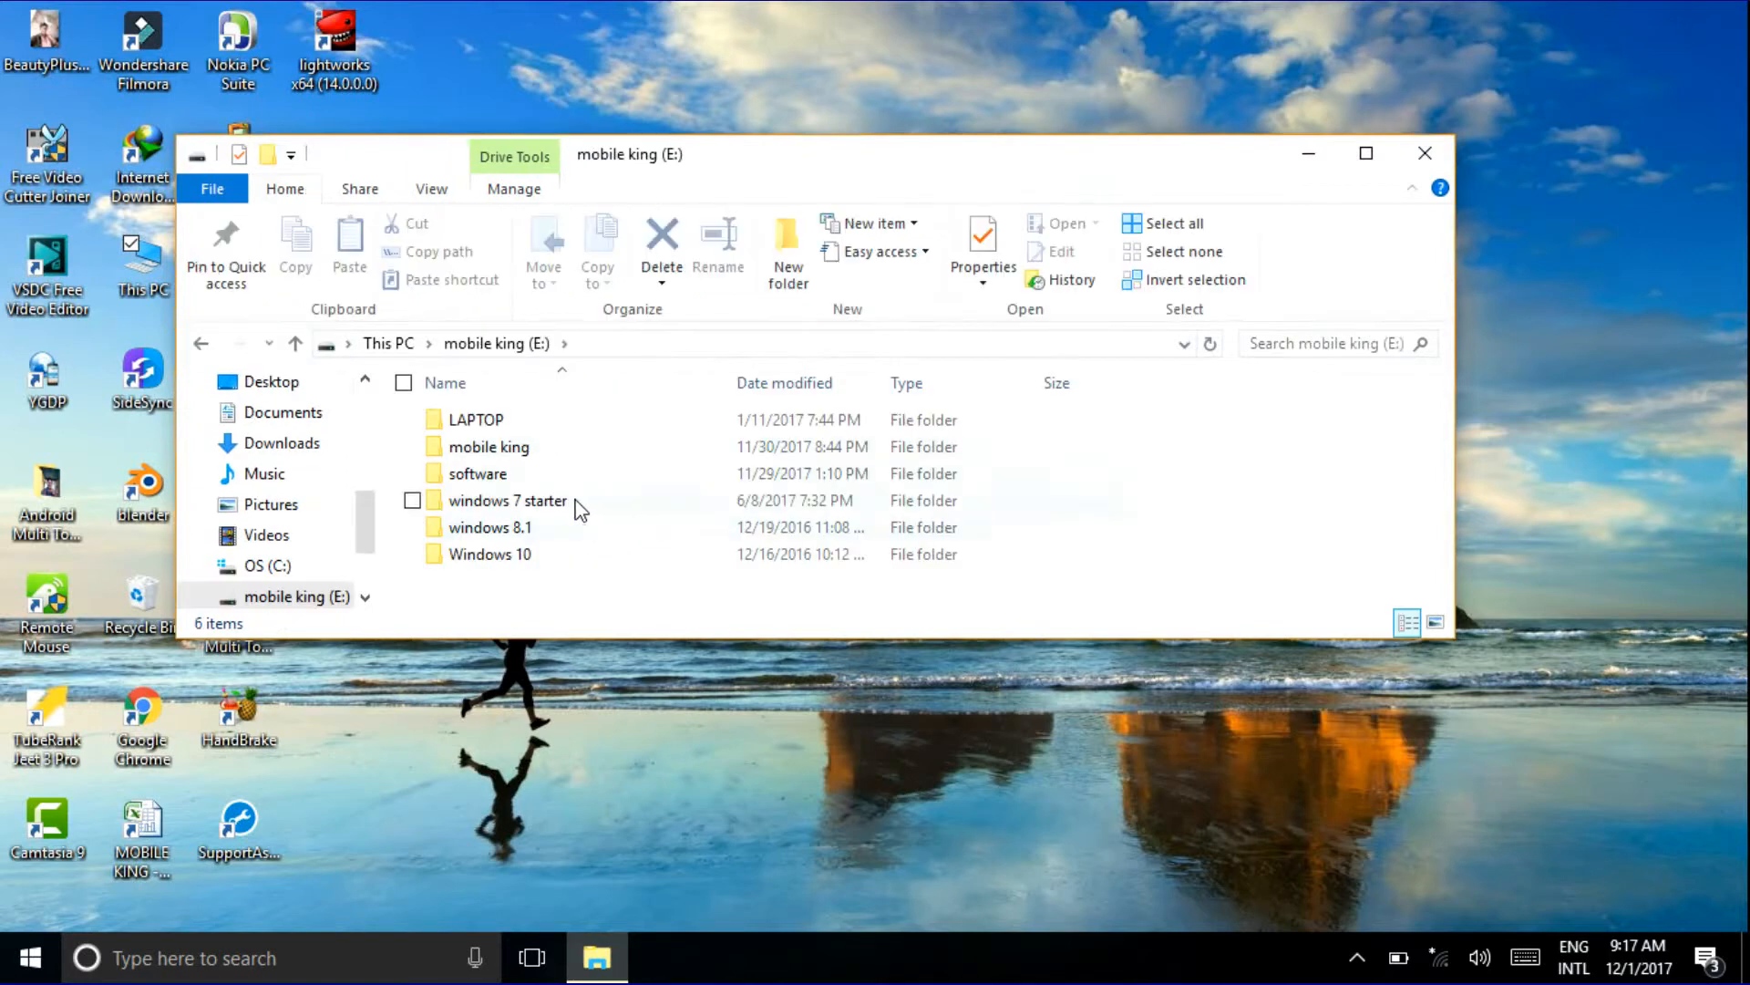
double_click(477, 473)
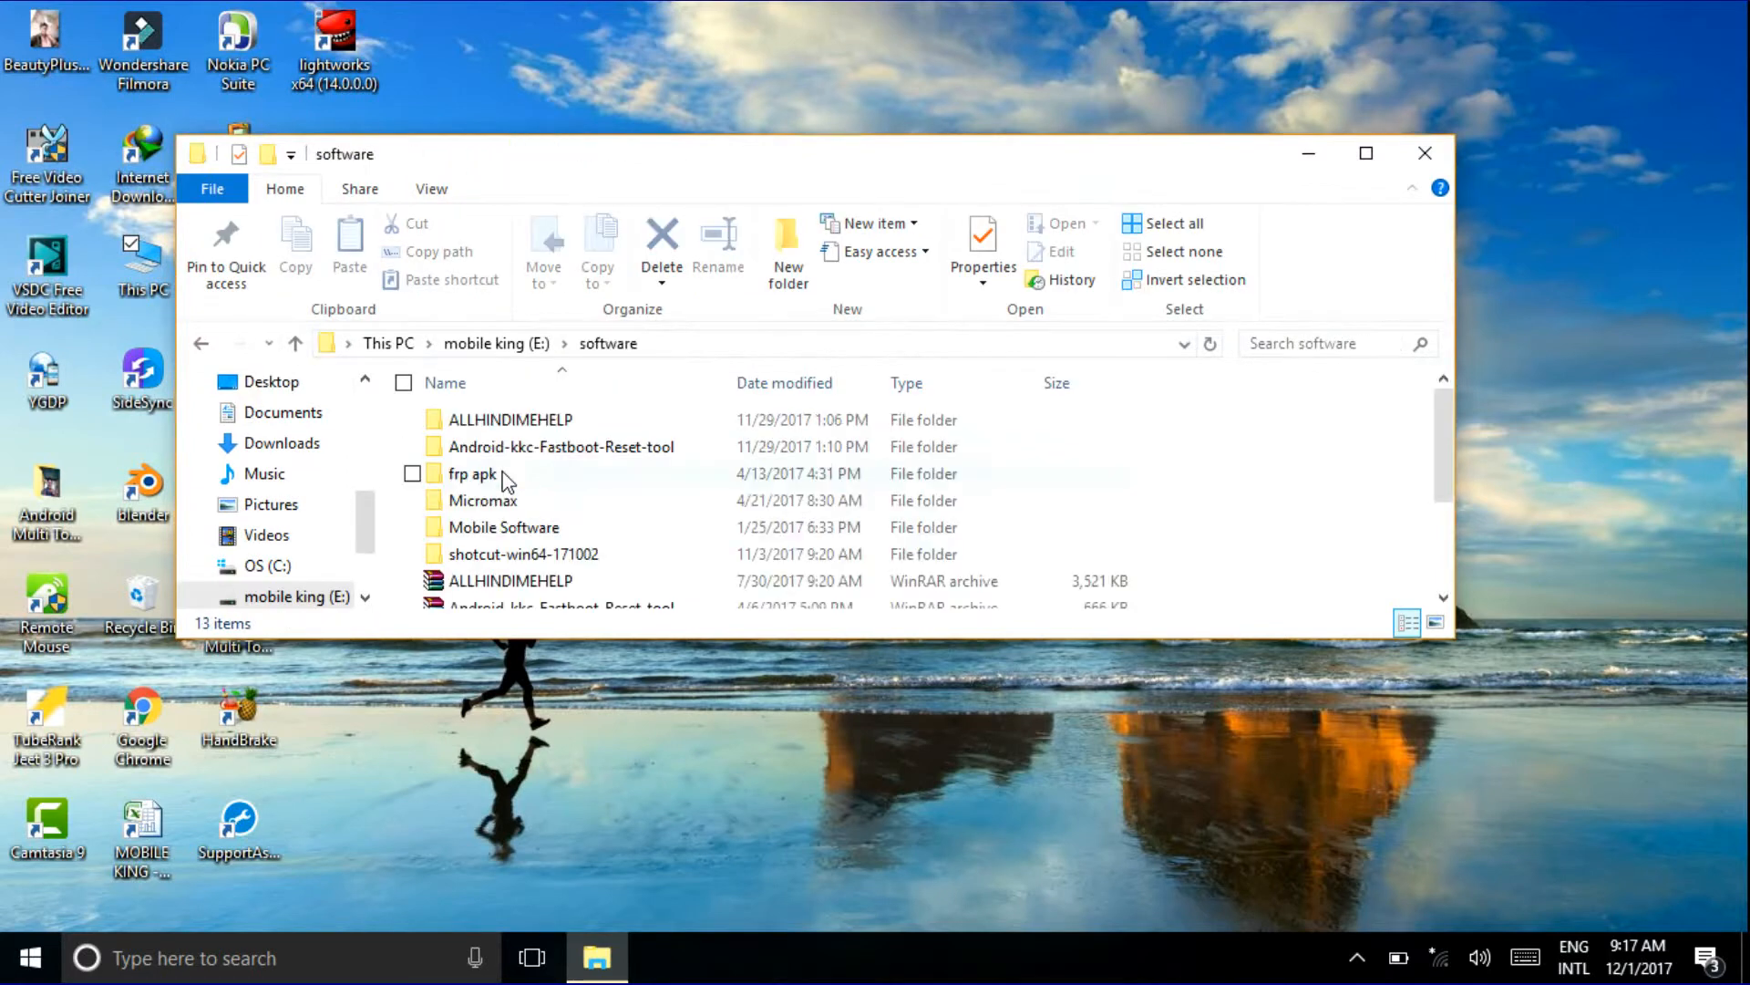
double_click(484, 499)
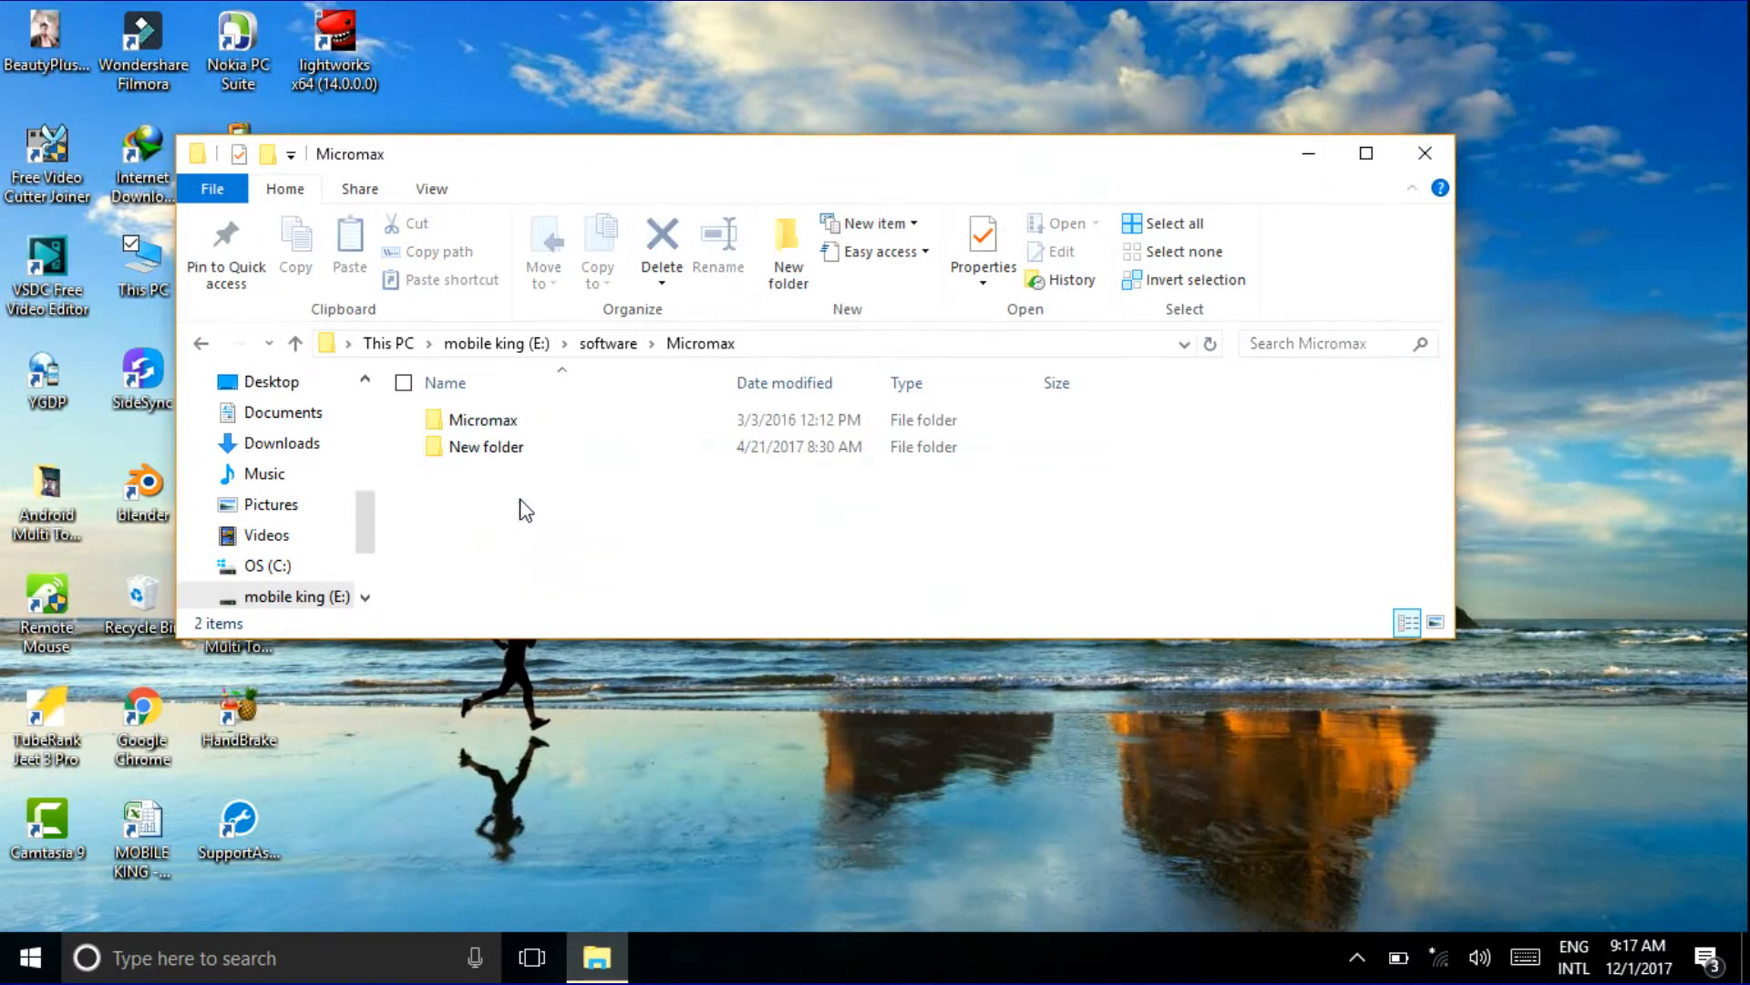
double_click(489, 447)
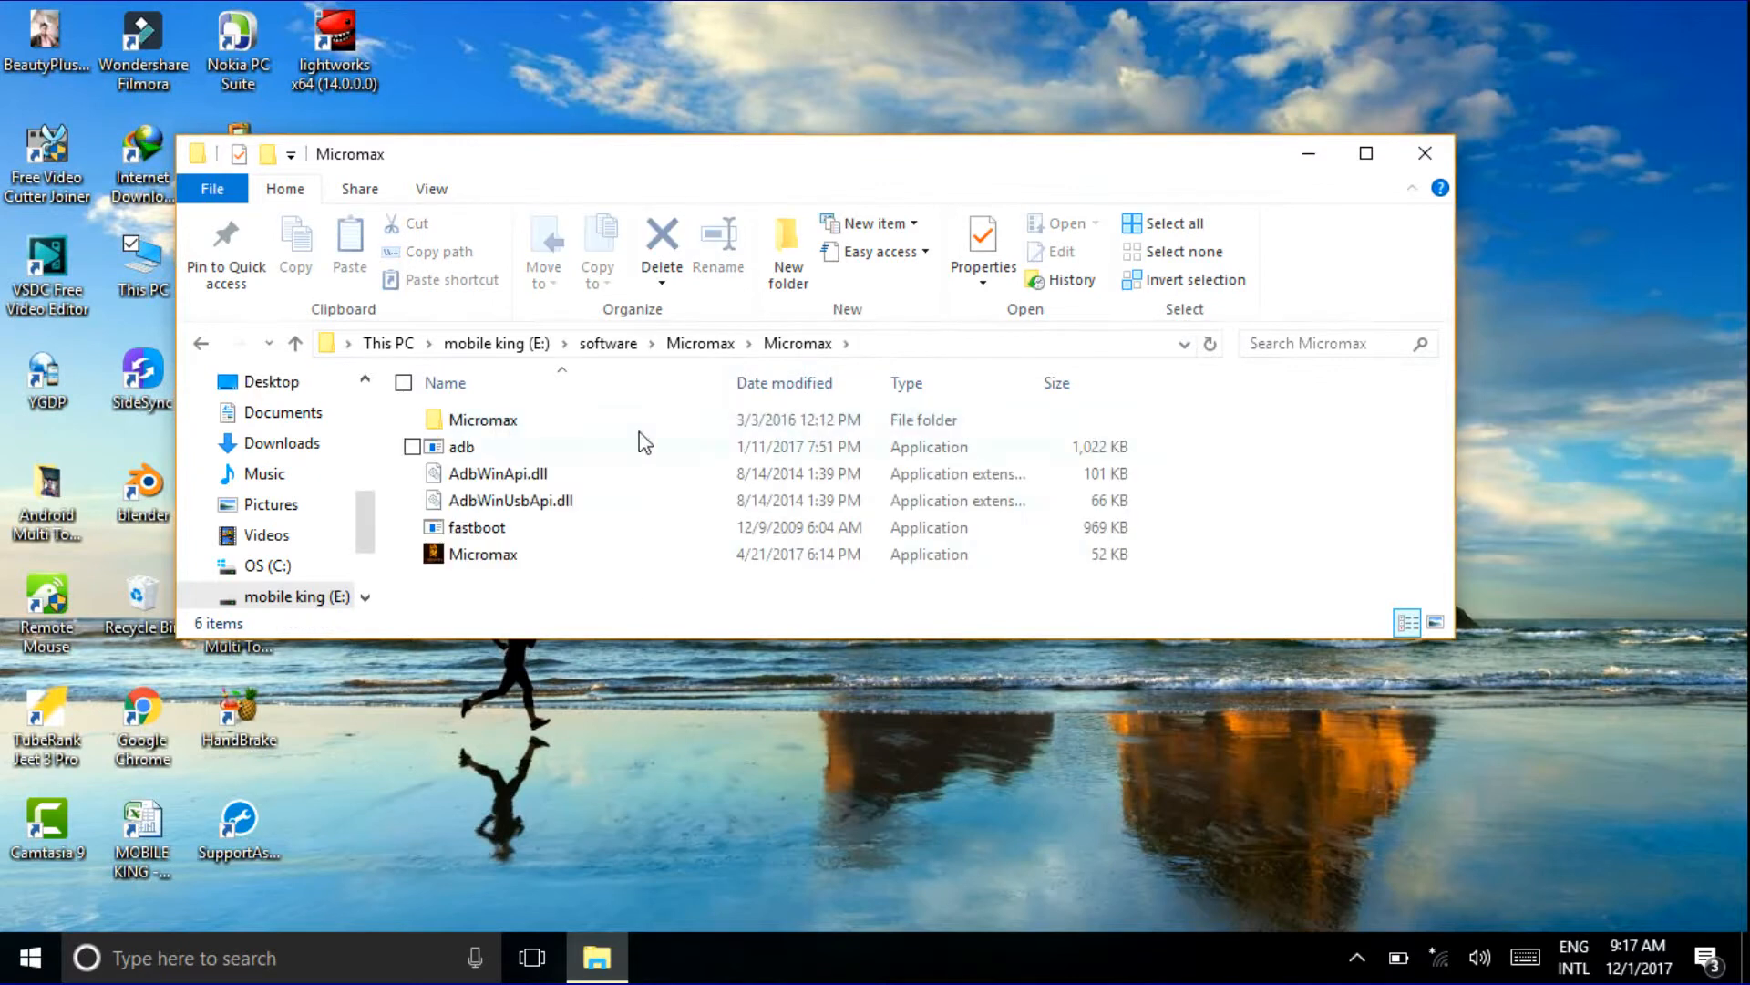
mouse_move(482, 553)
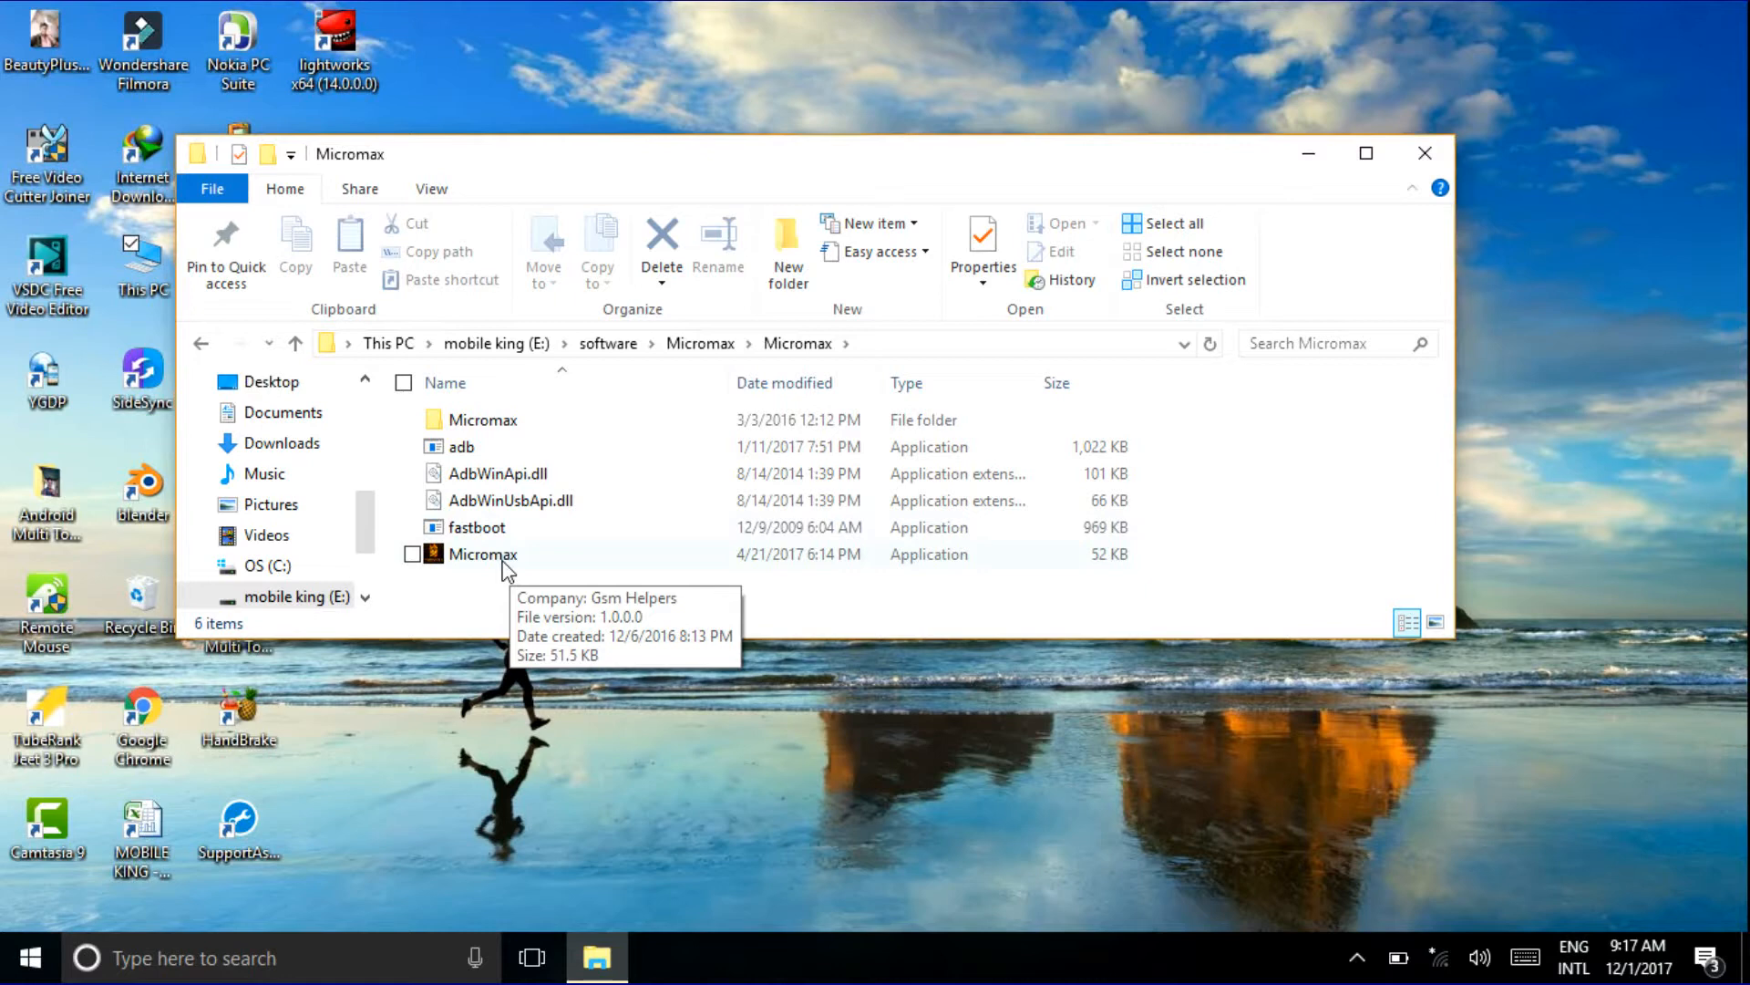
double_click(483, 554)
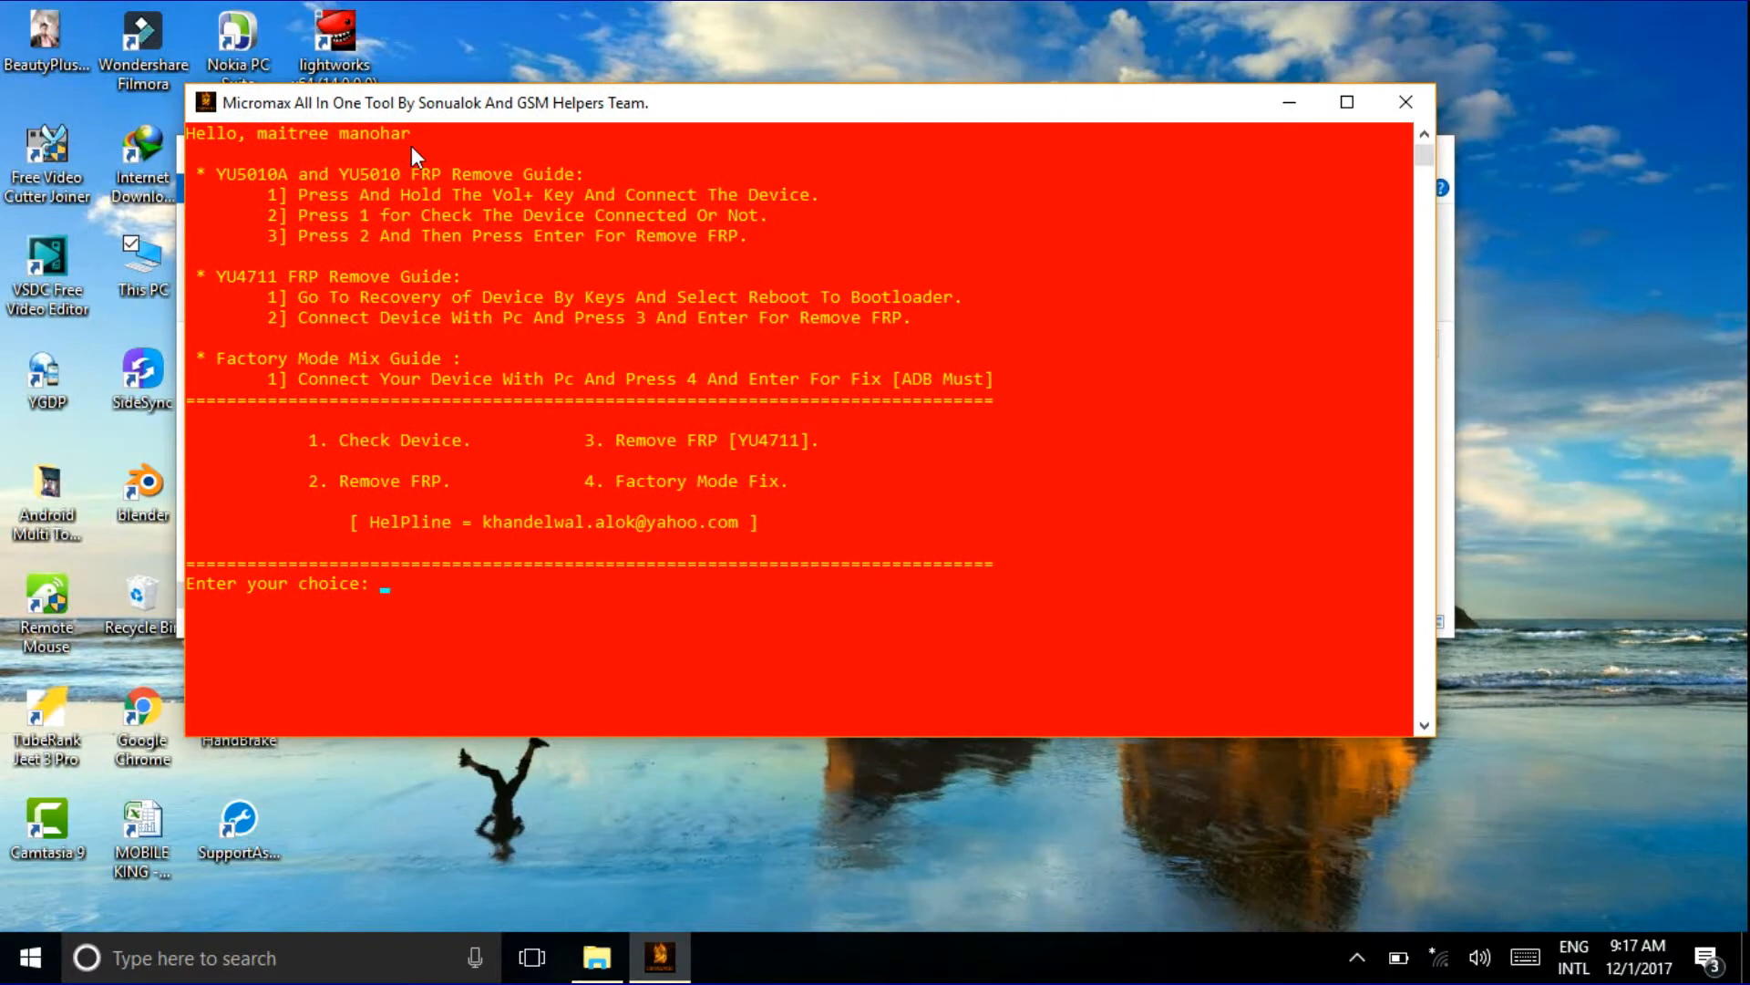
mouse_move(537, 125)
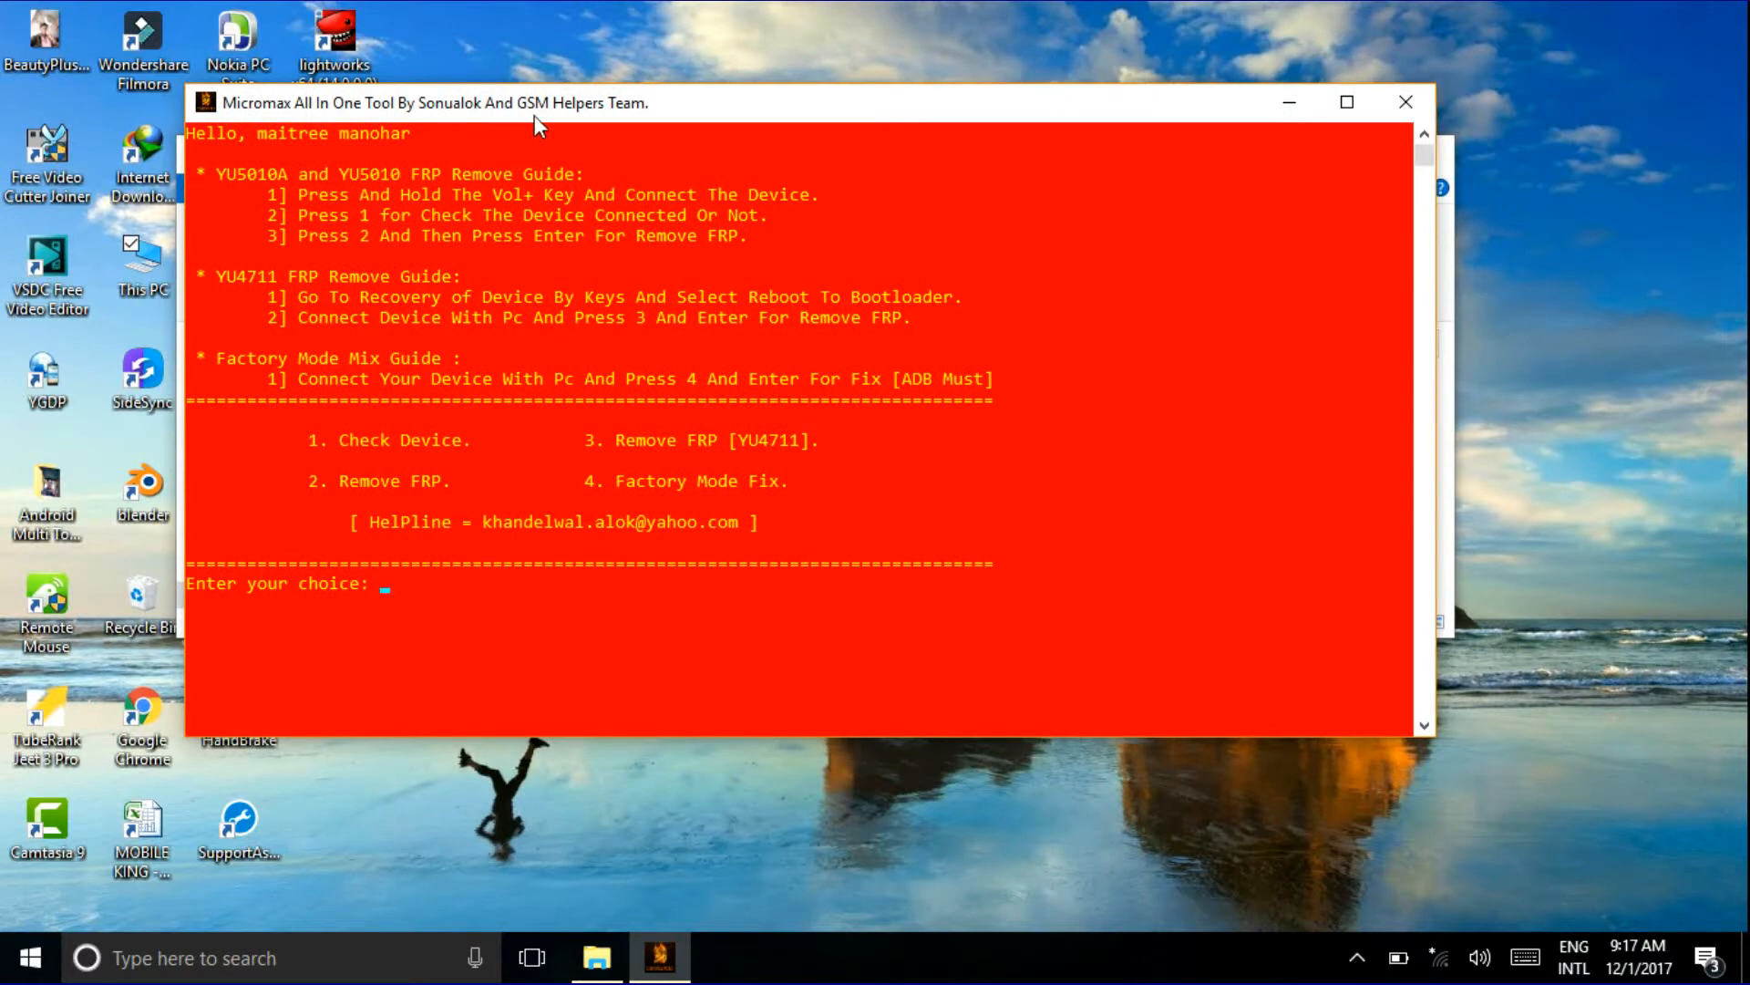
mouse_move(547, 276)
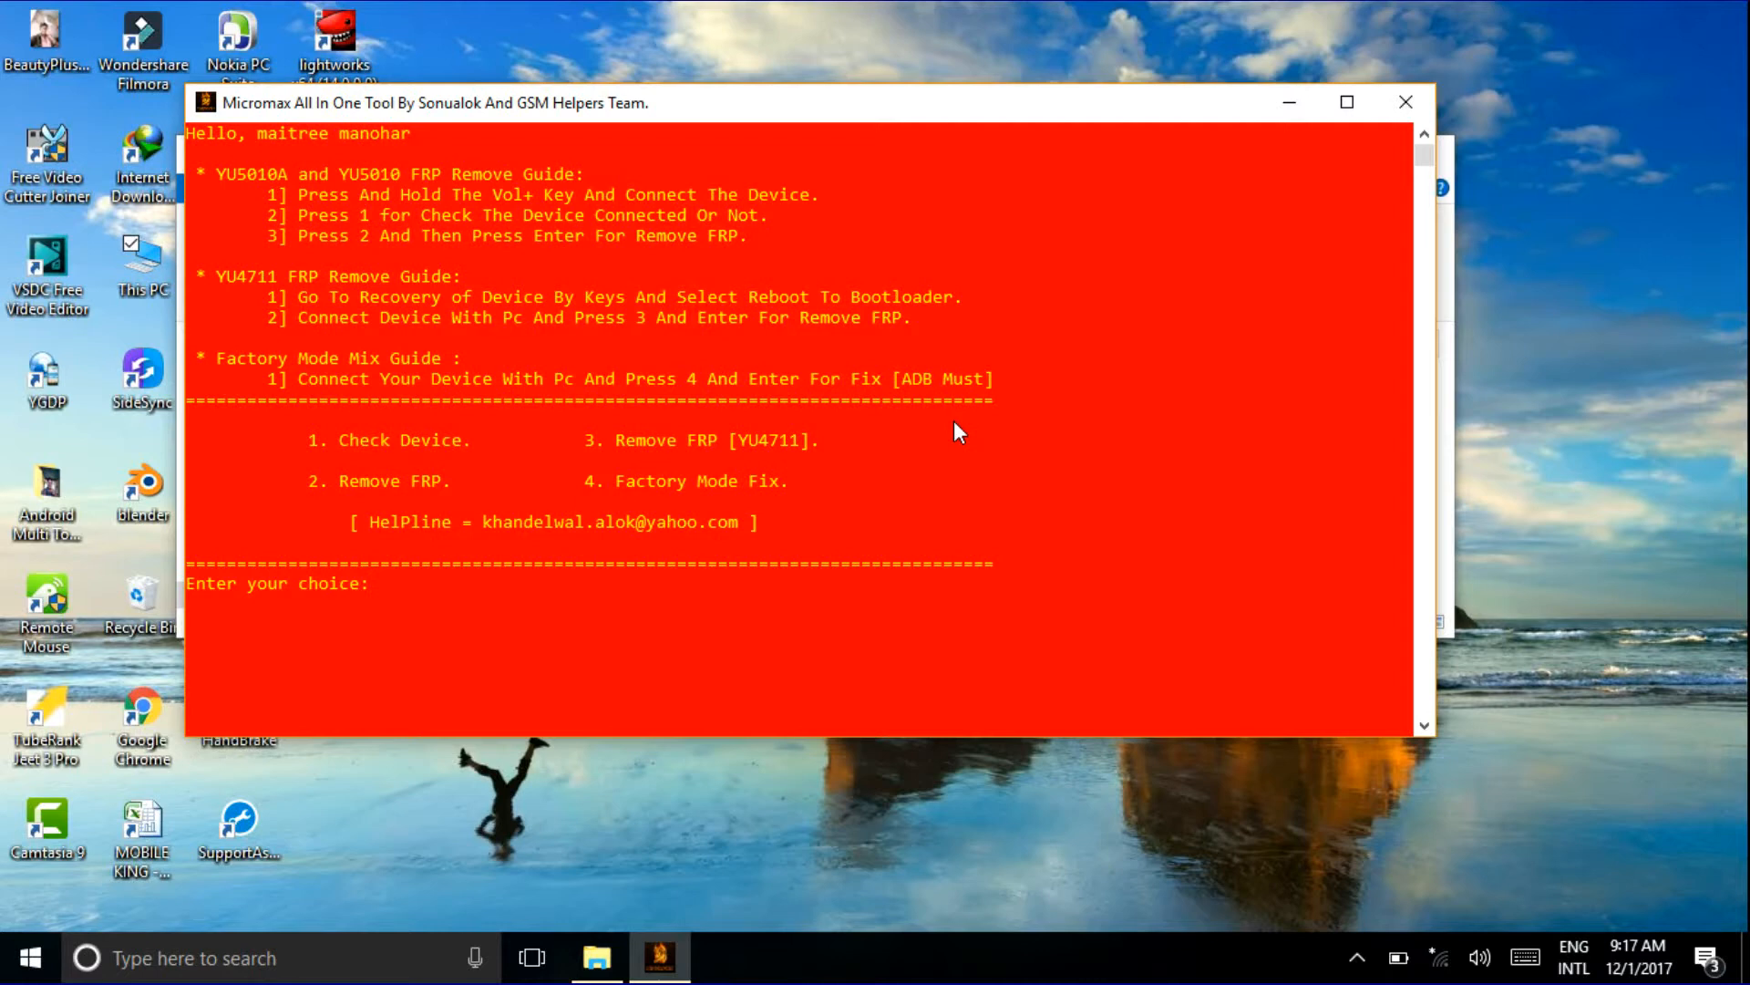
mouse_move(372, 559)
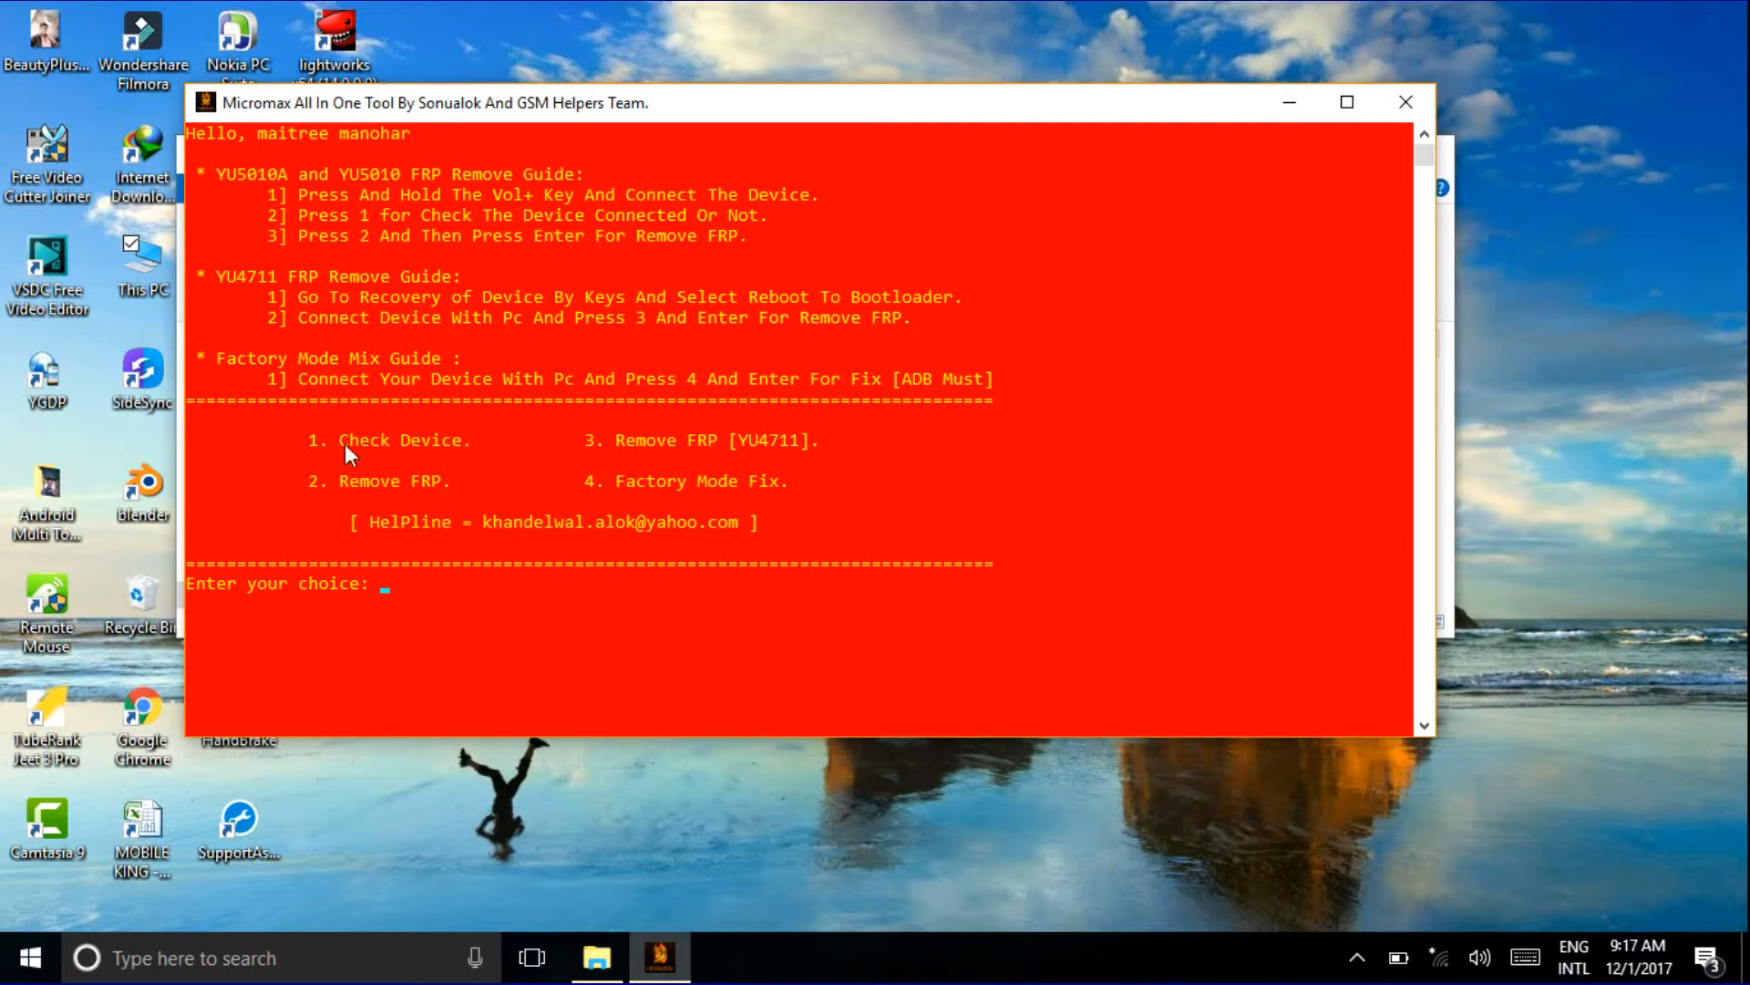
mouse_move(516, 467)
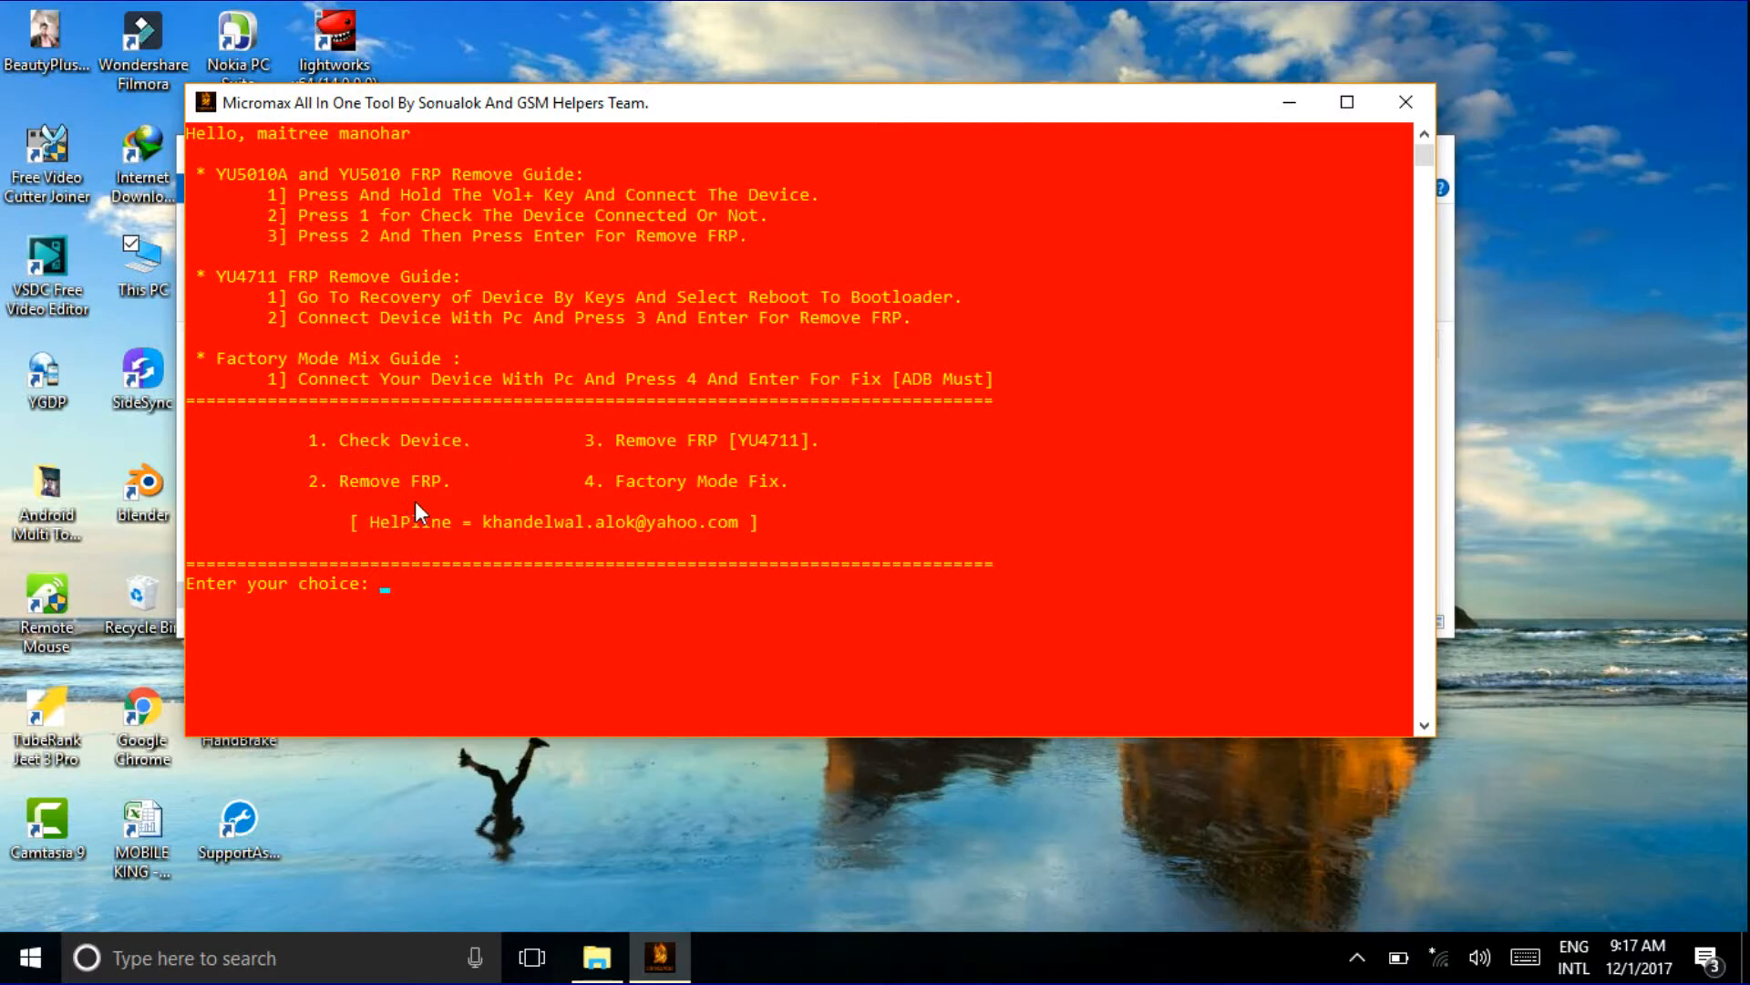
mouse_move(714, 461)
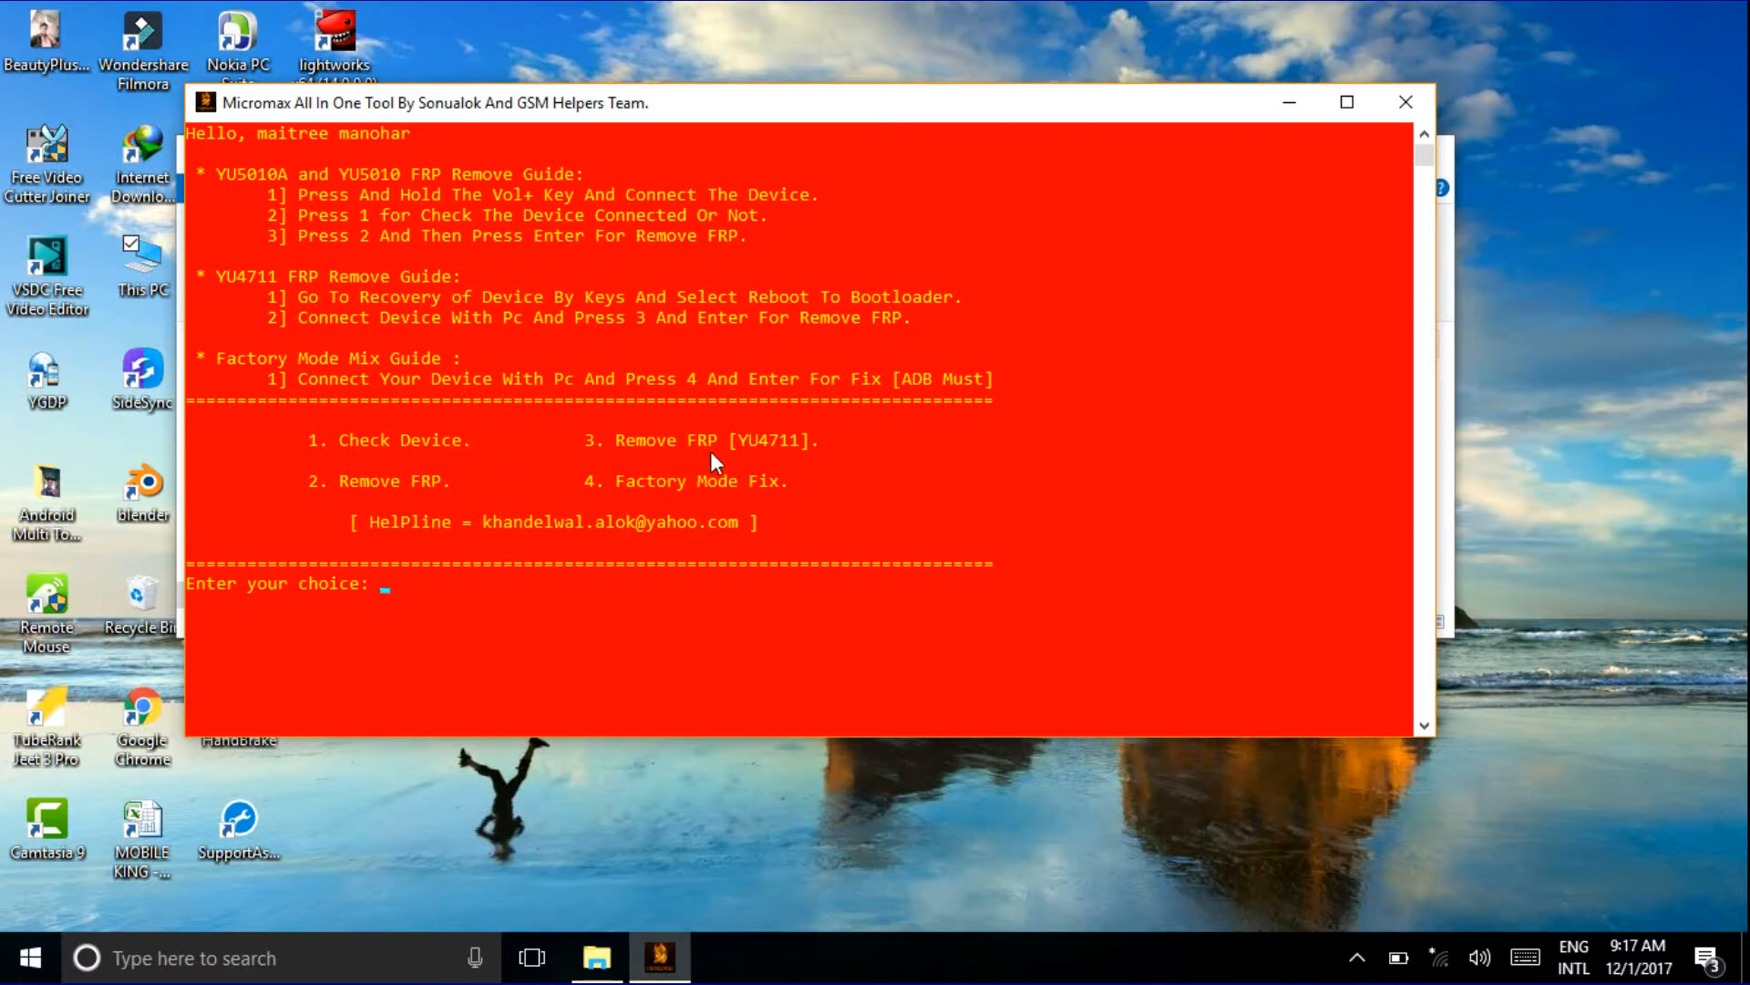
mouse_move(621, 499)
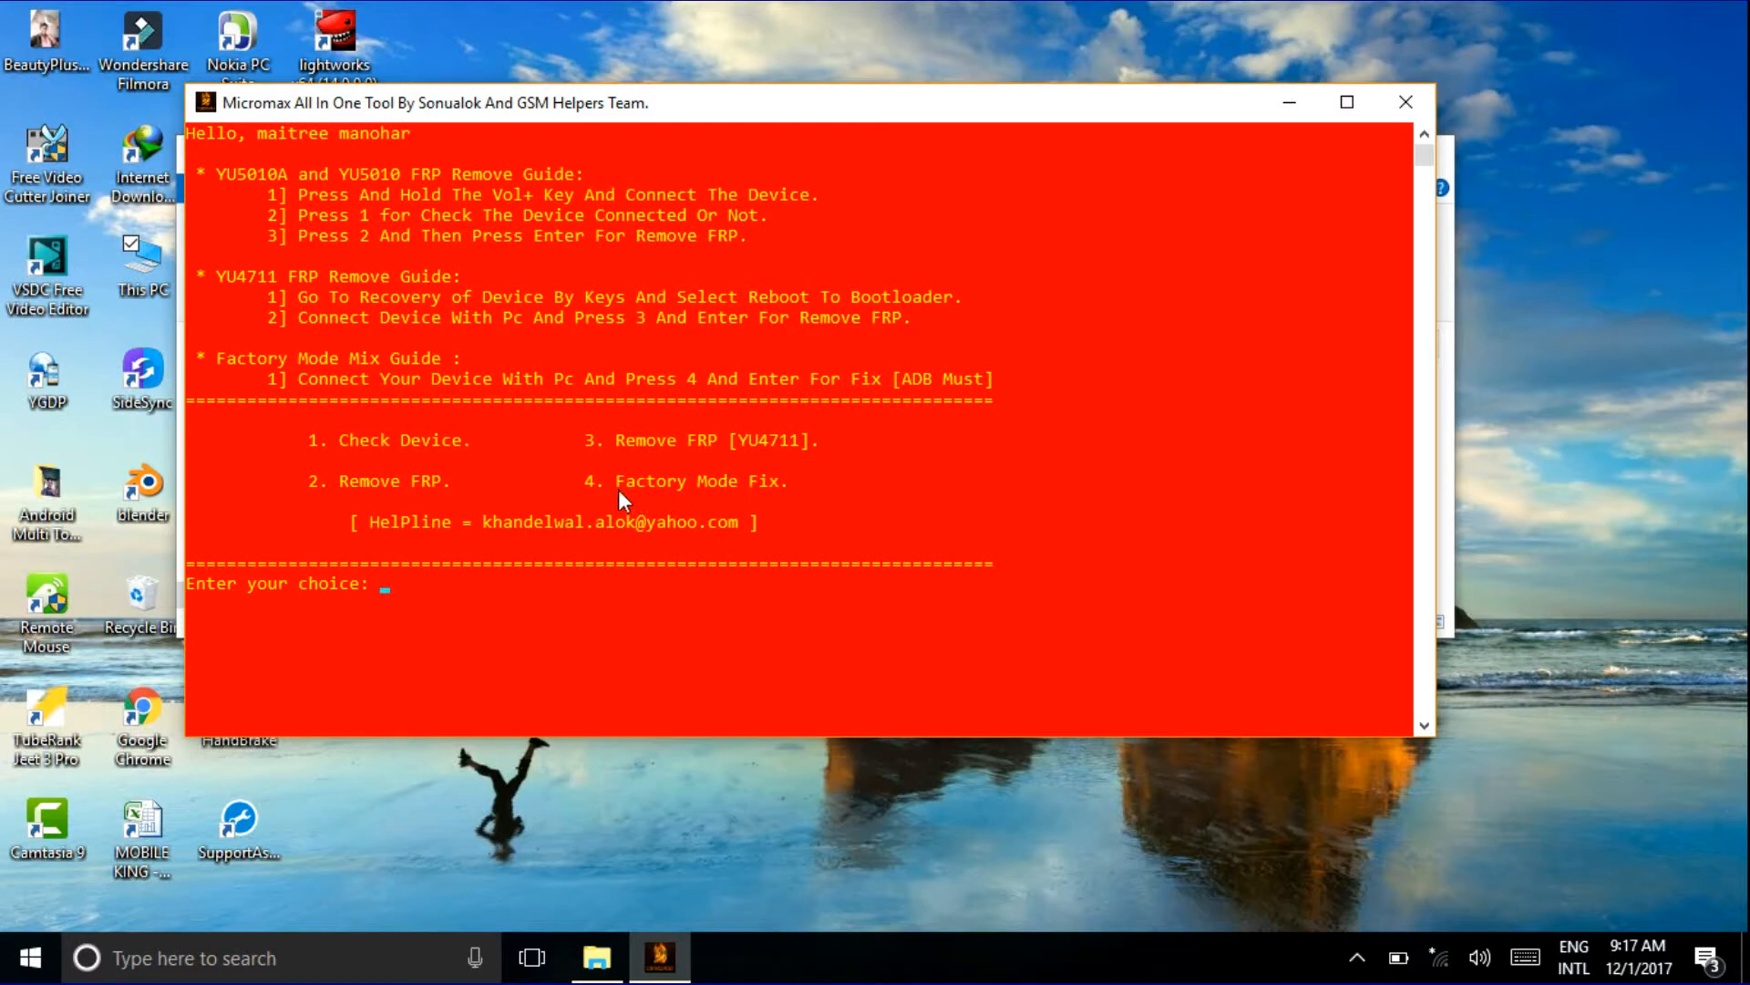
mouse_move(777, 508)
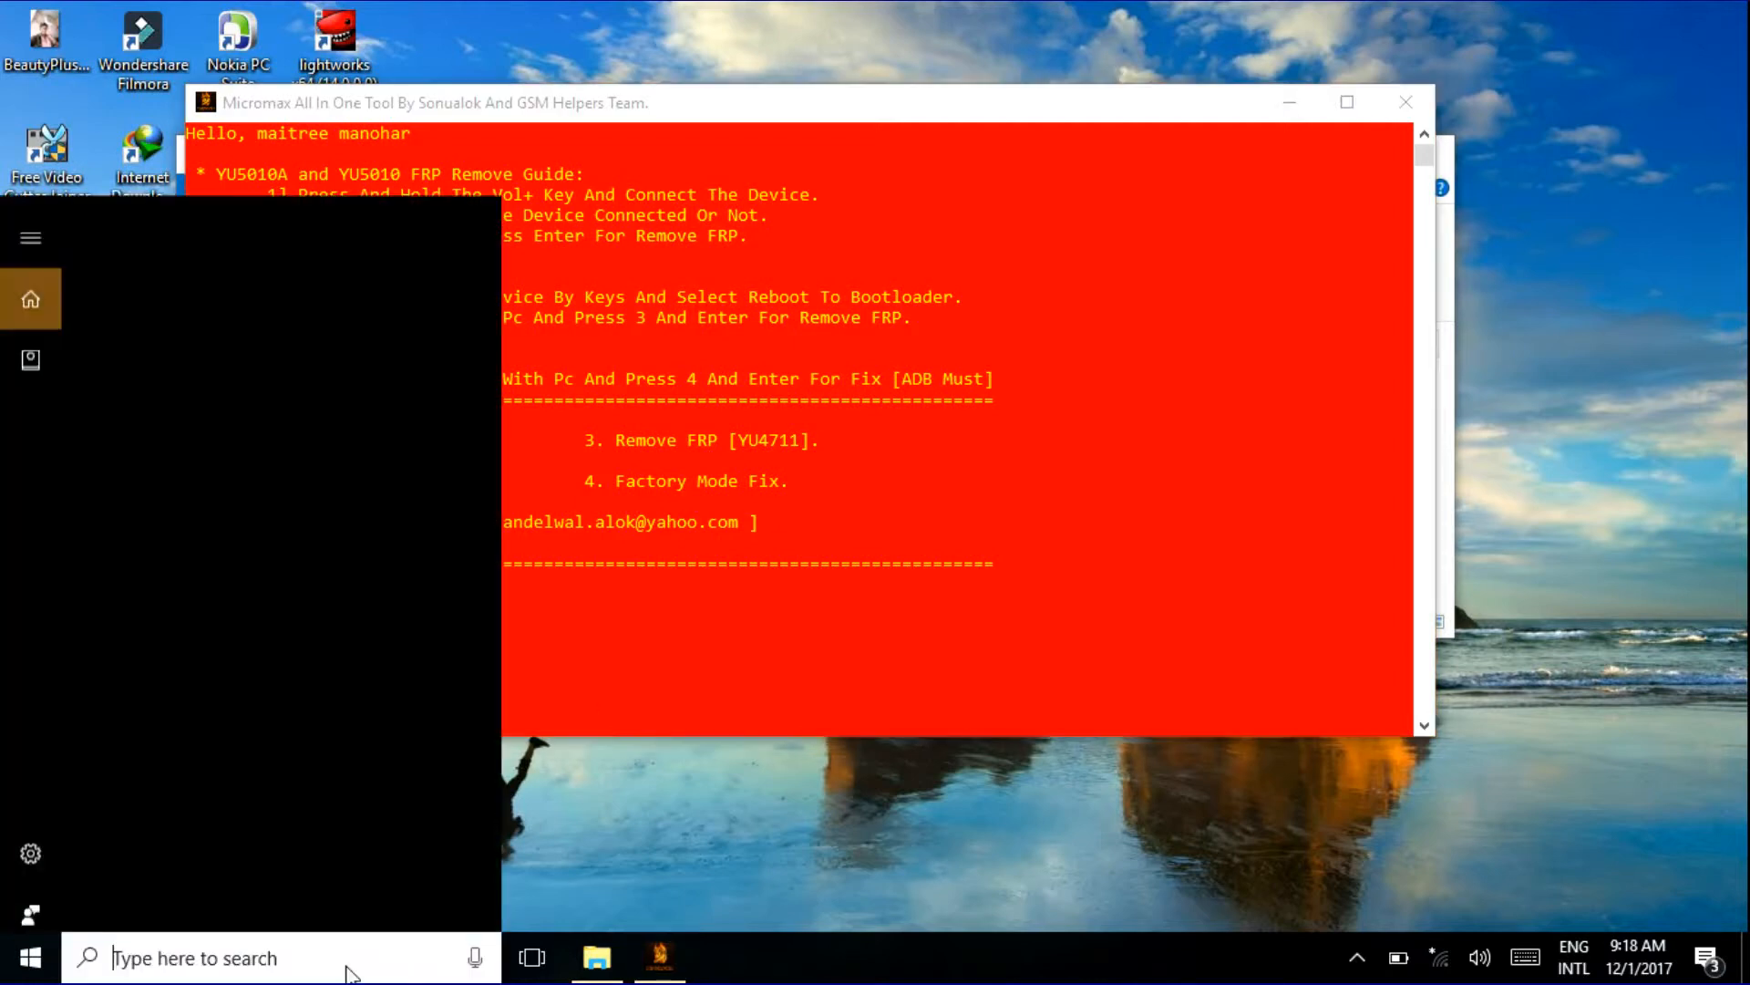
Open the Camera app from taskbar search, then run option 3 in the Micromax tool.
text(camera)
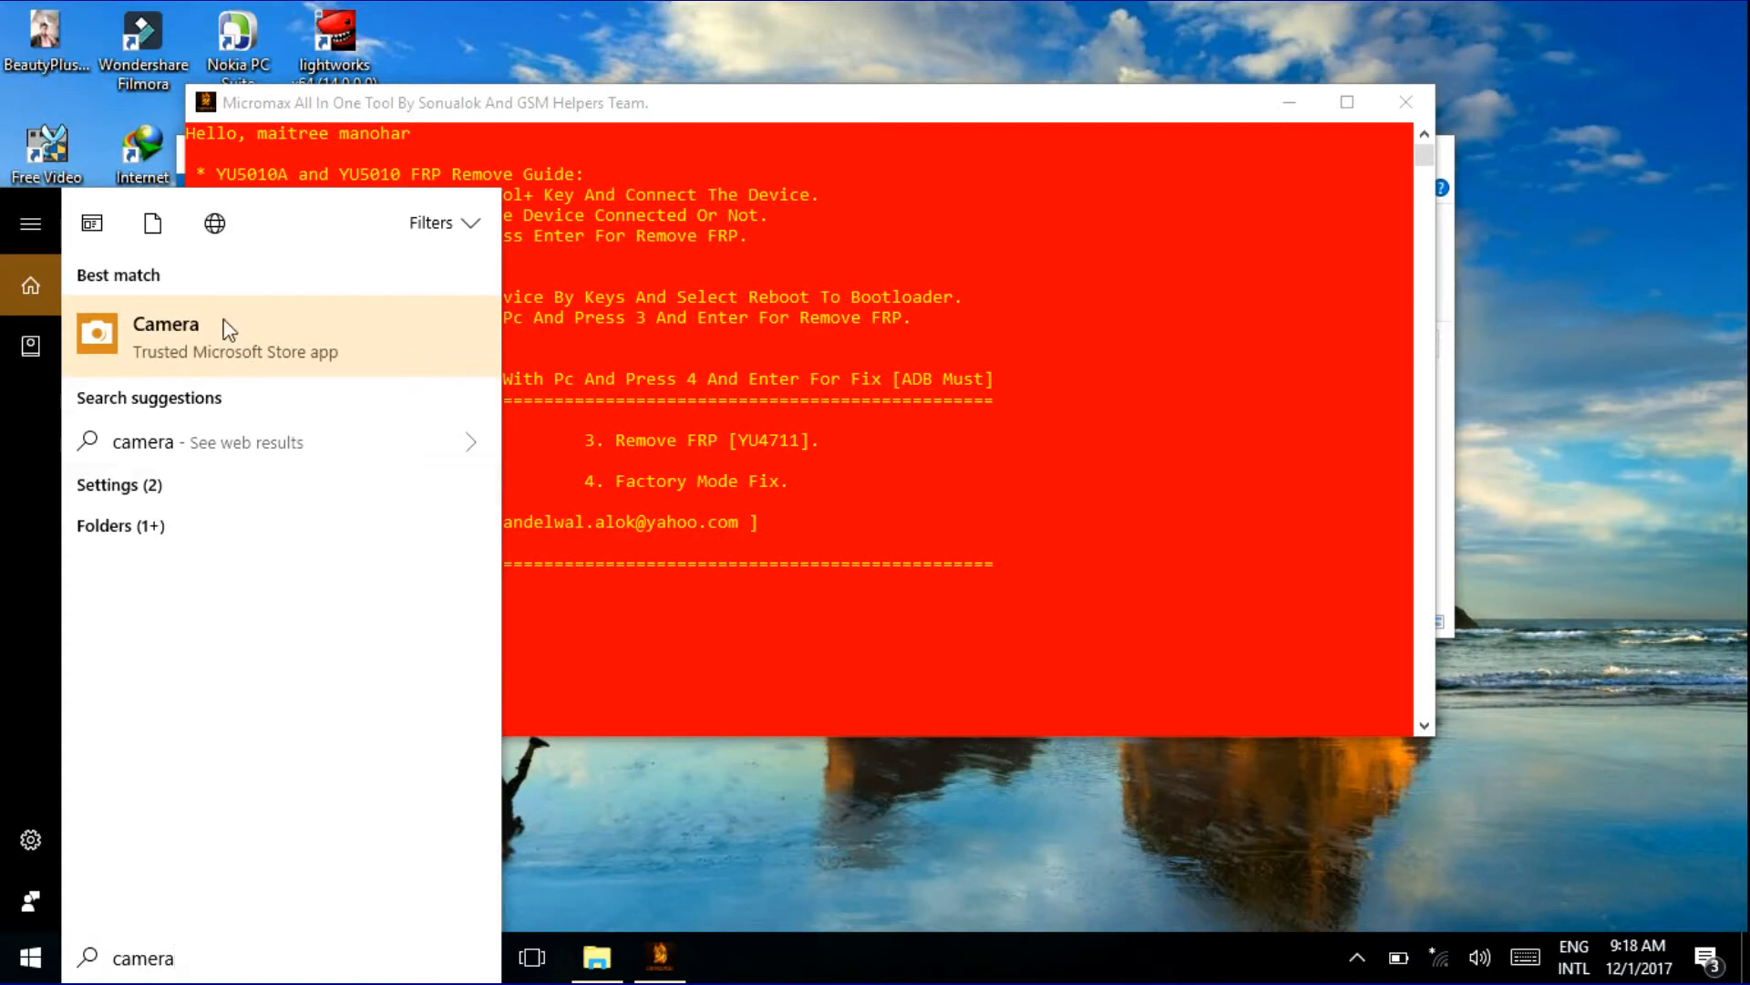
click(165, 335)
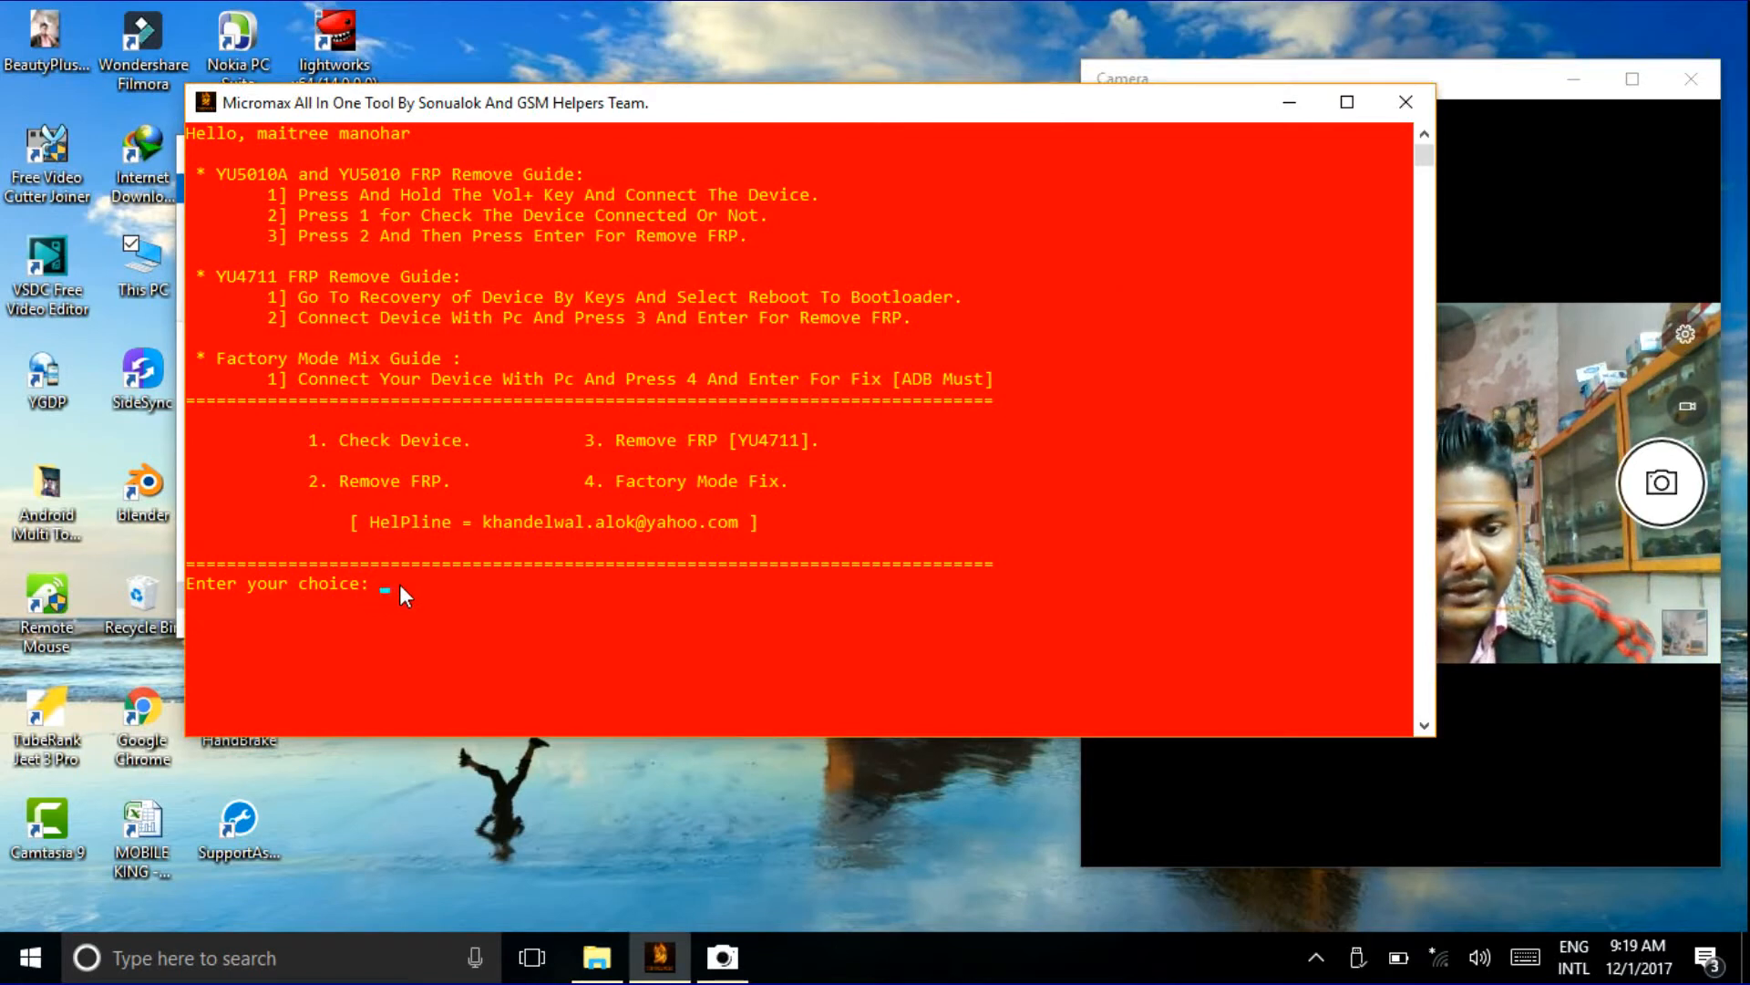
text(3)
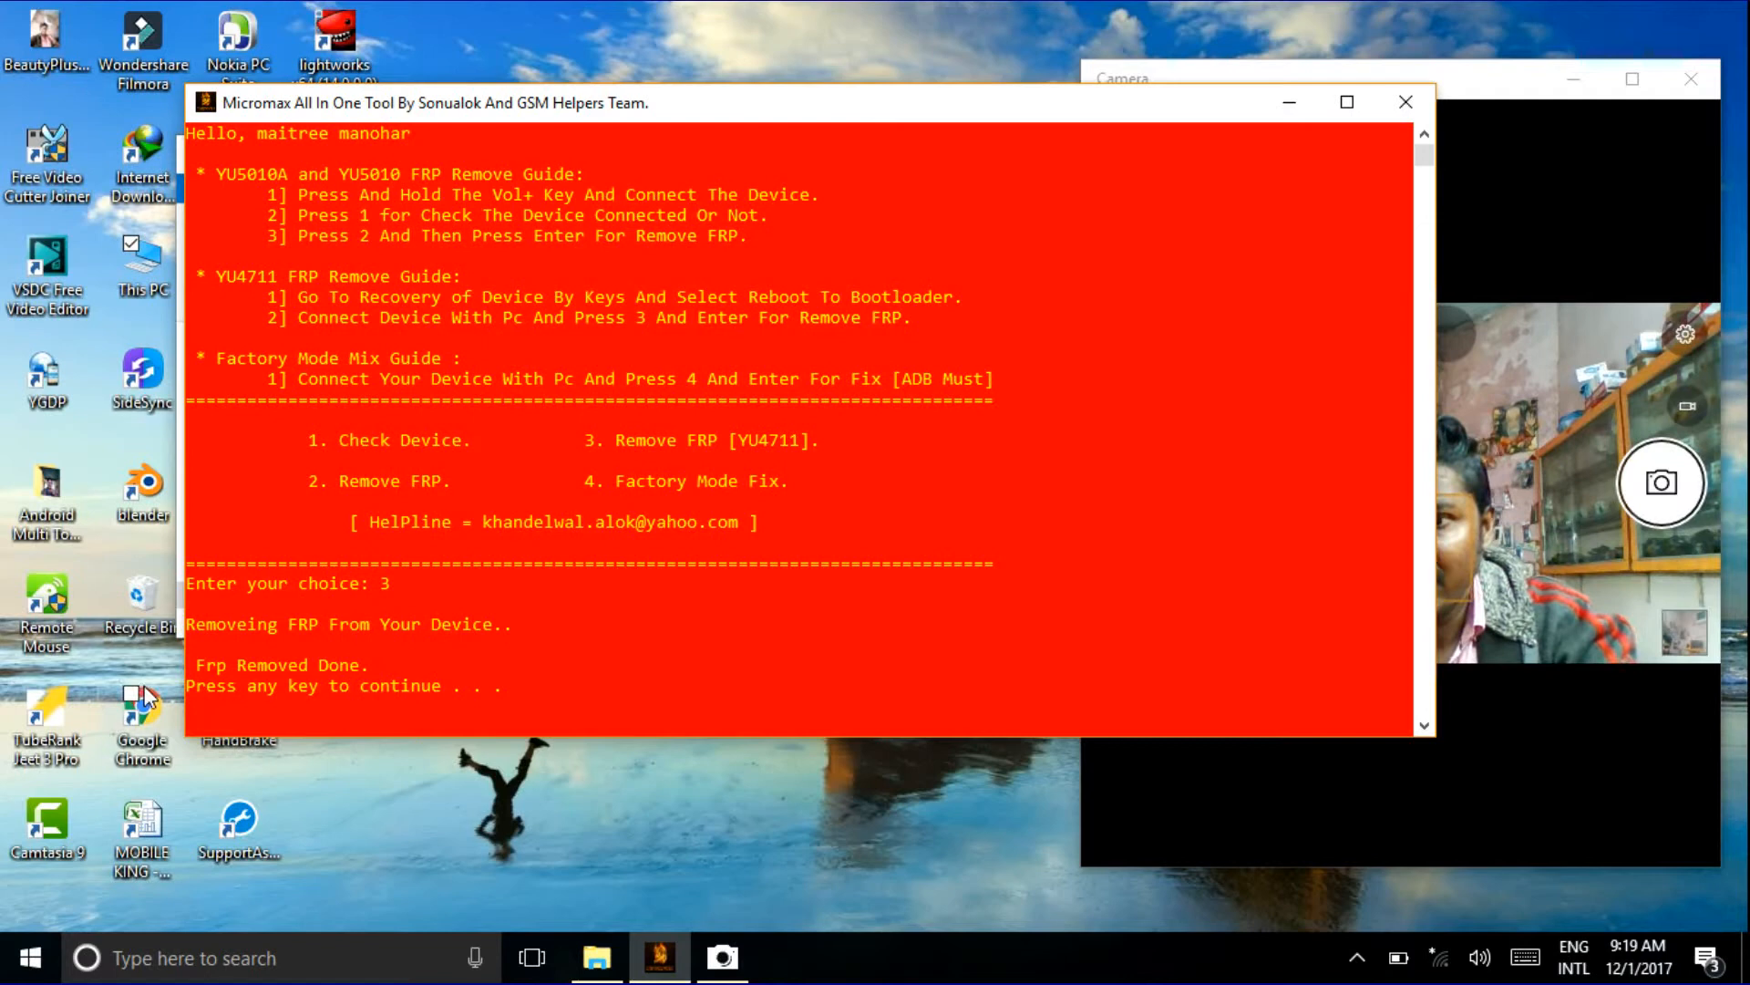
mouse_move(340, 636)
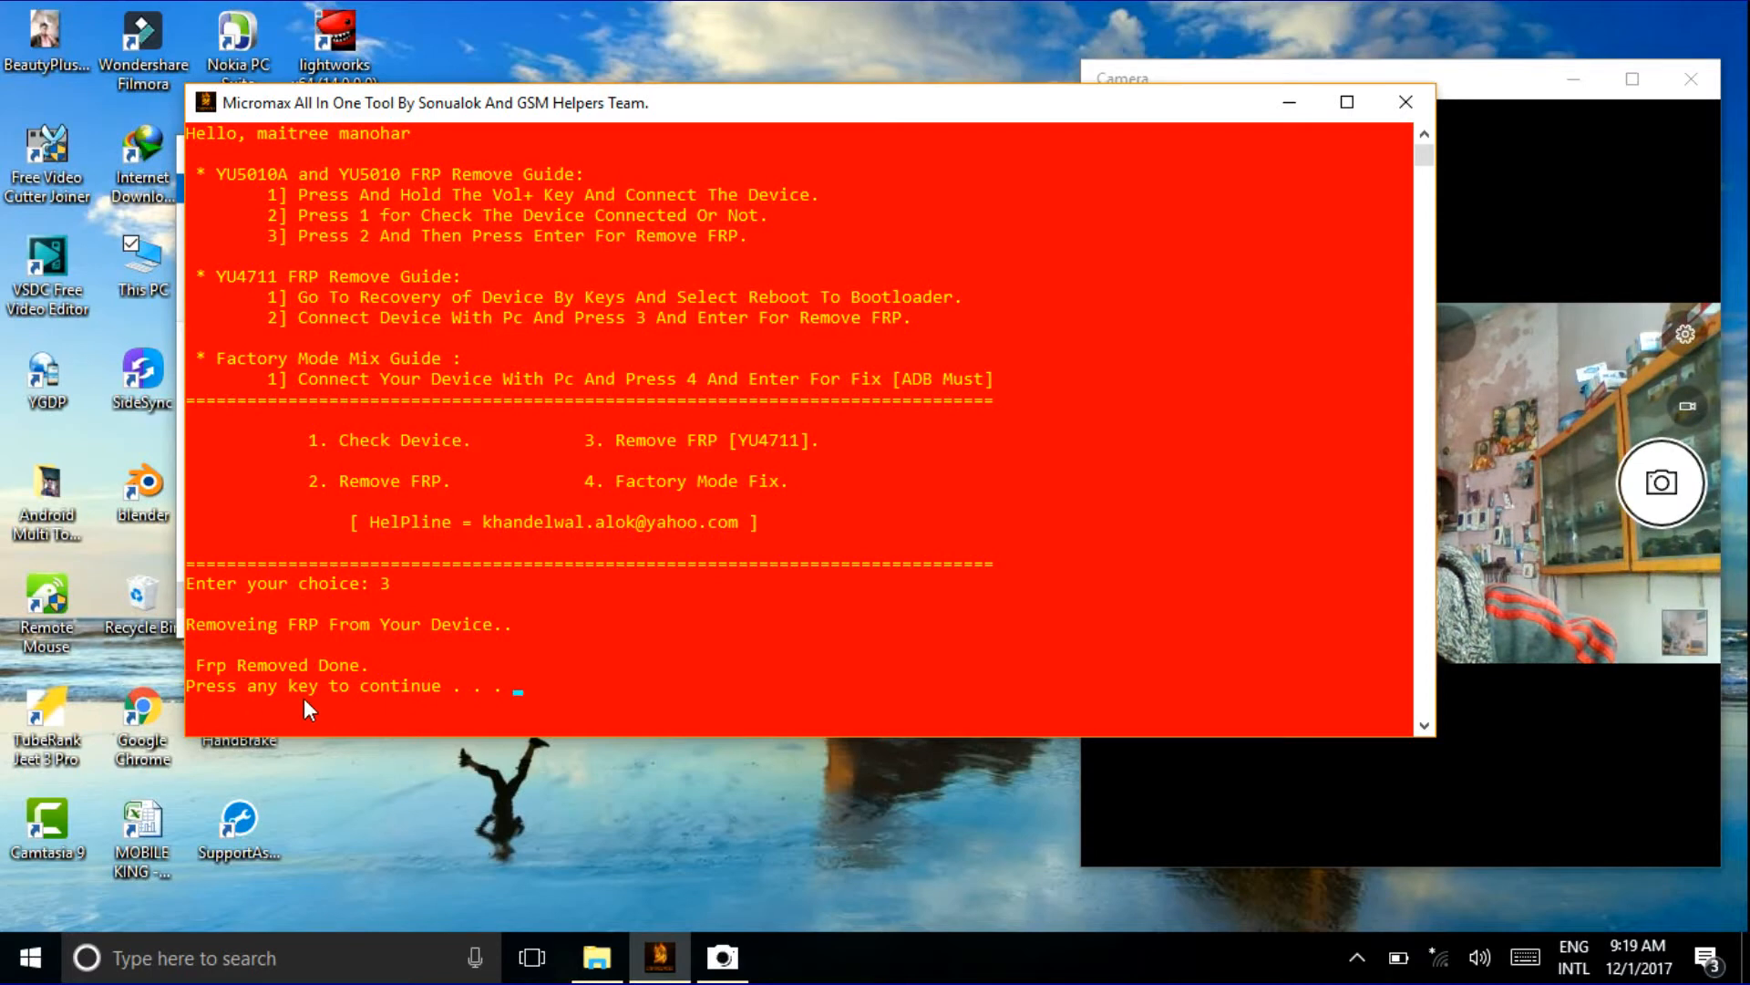
mouse_move(706, 673)
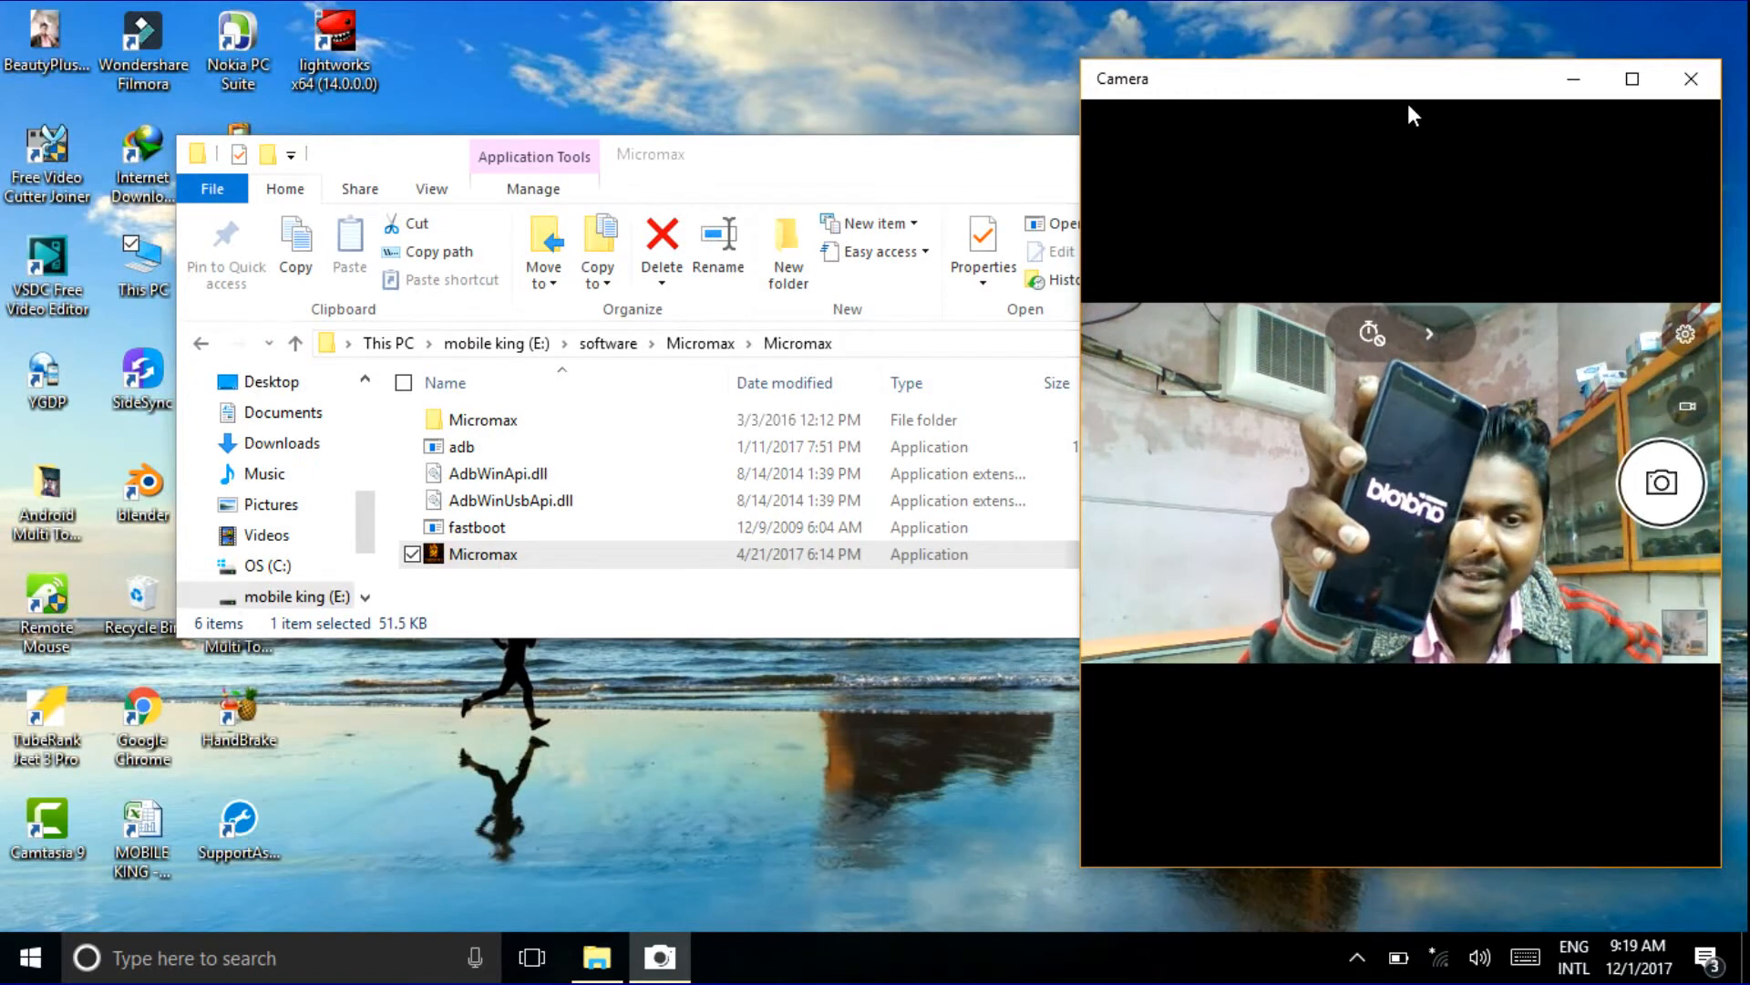
mouse_move(1584, 12)
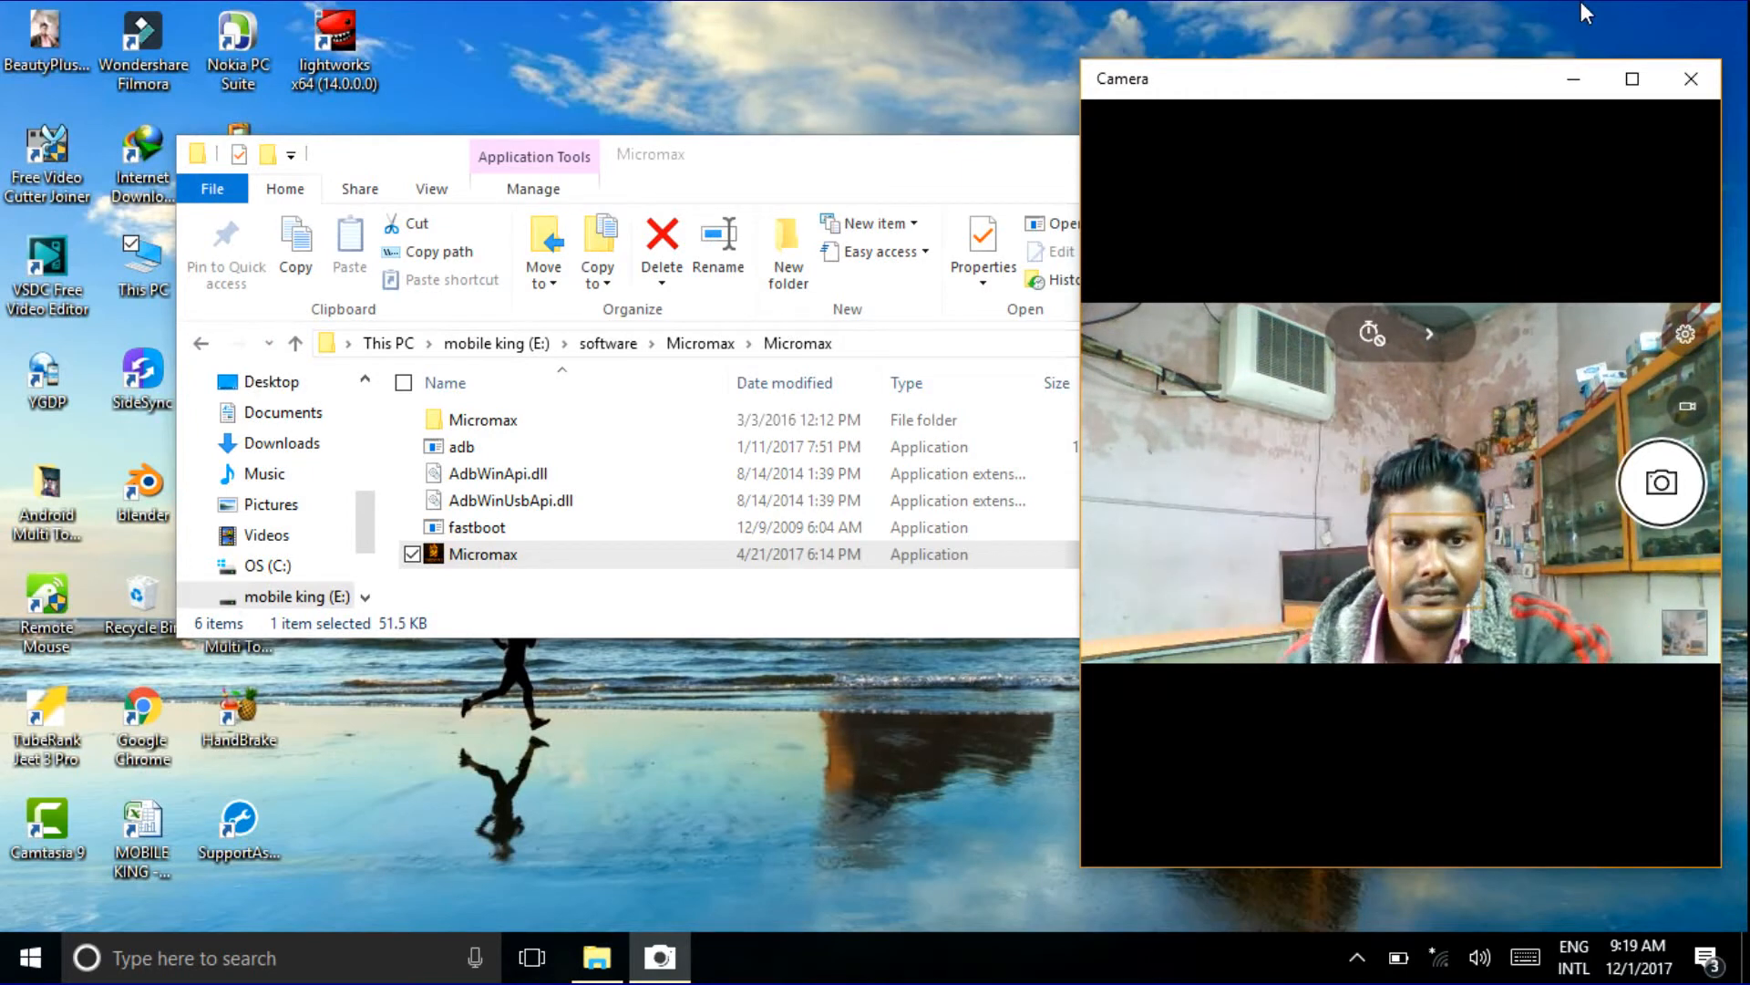
mouse_move(1472, 179)
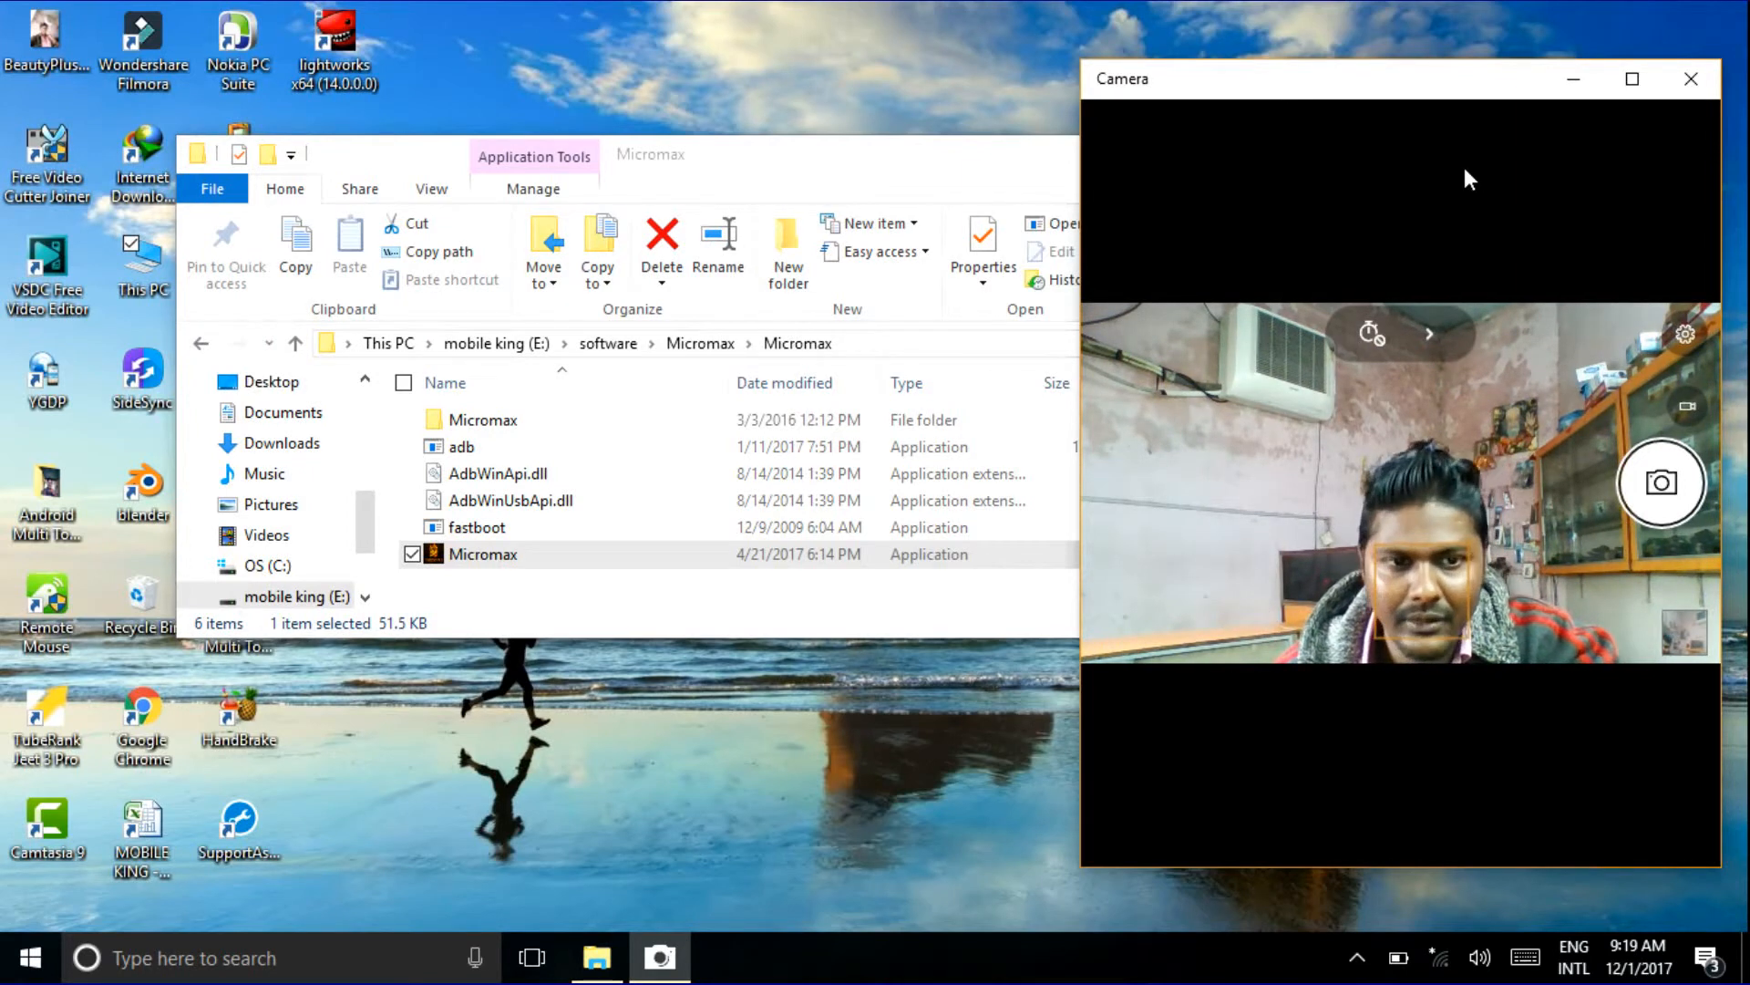
mouse_move(1402, 208)
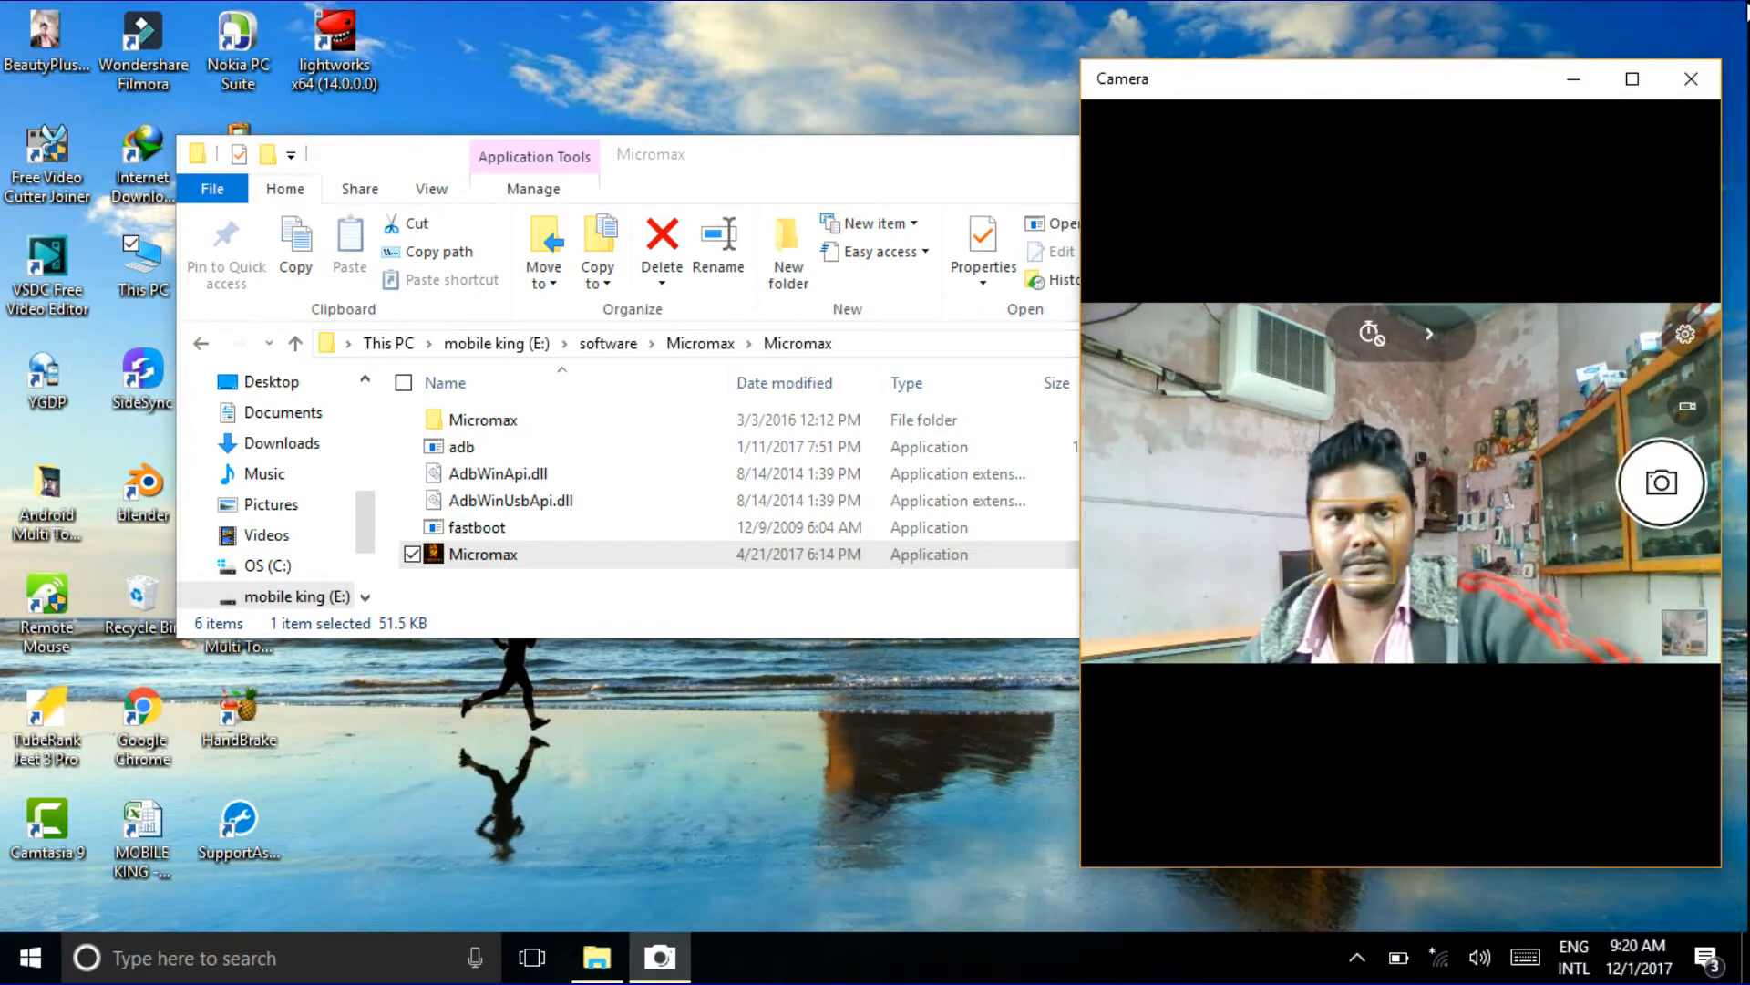
Close the Camera window after showing the rebooting phone to the webcam.
click(1689, 78)
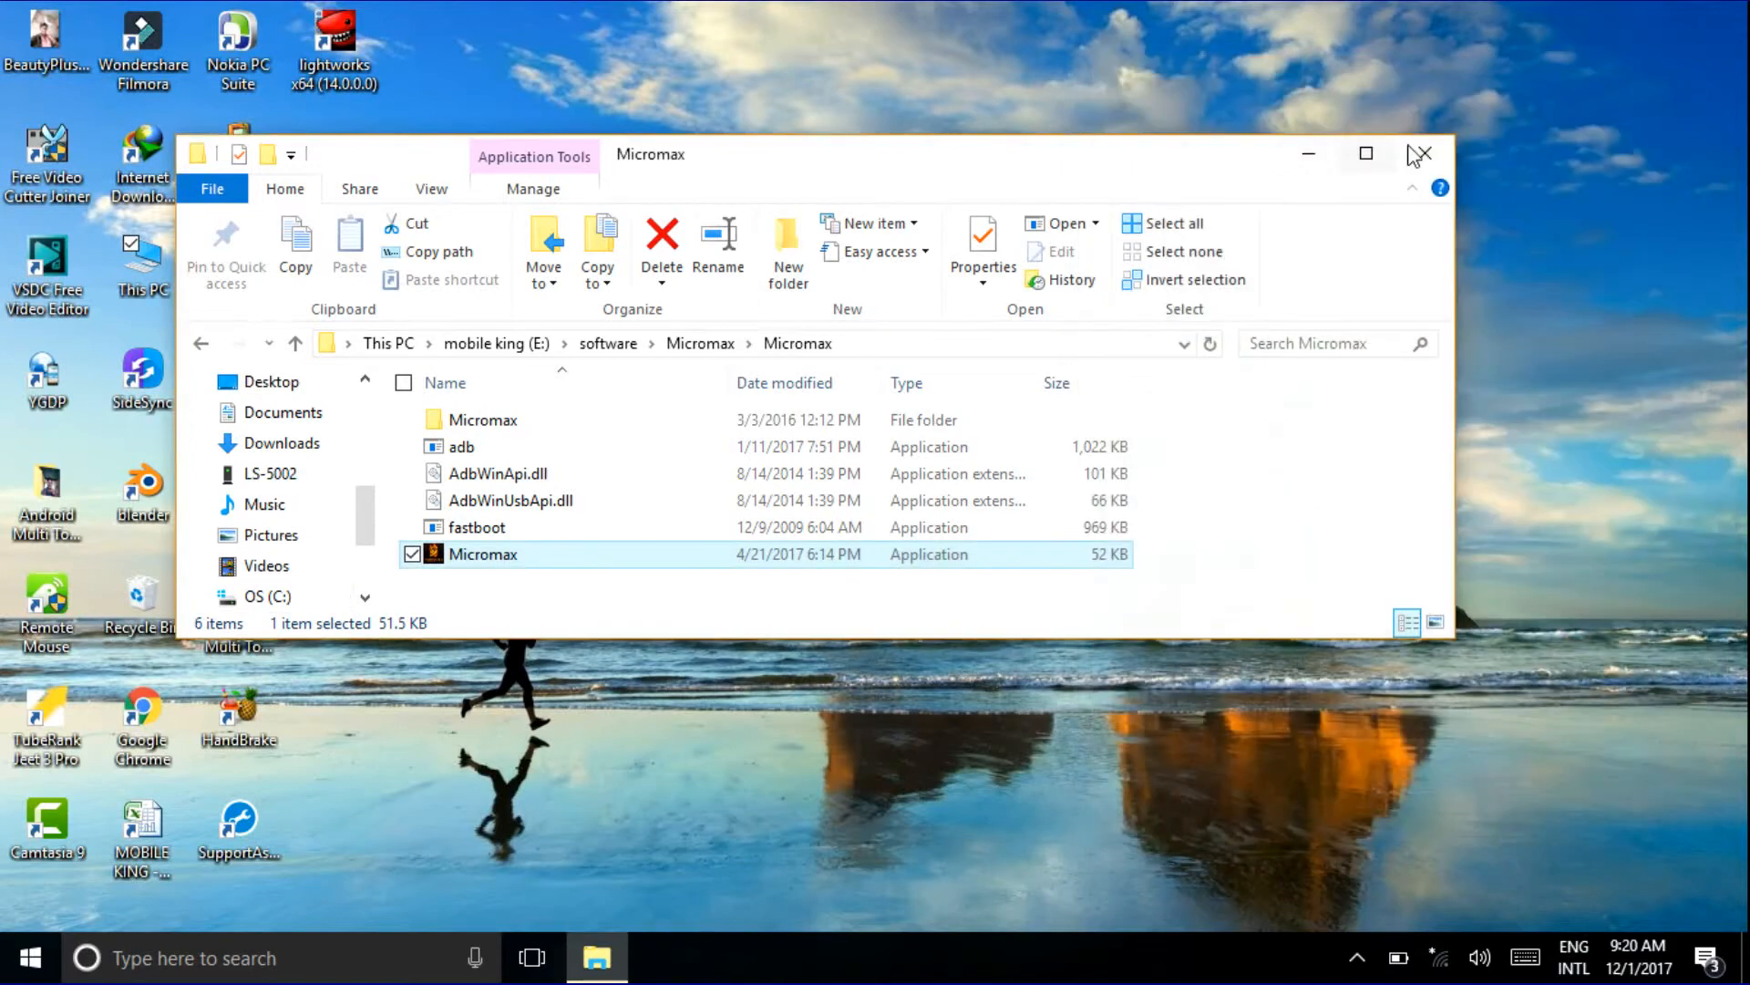
Close the Micromax File Explorer window and show the hidden system tray icons.
click(1420, 154)
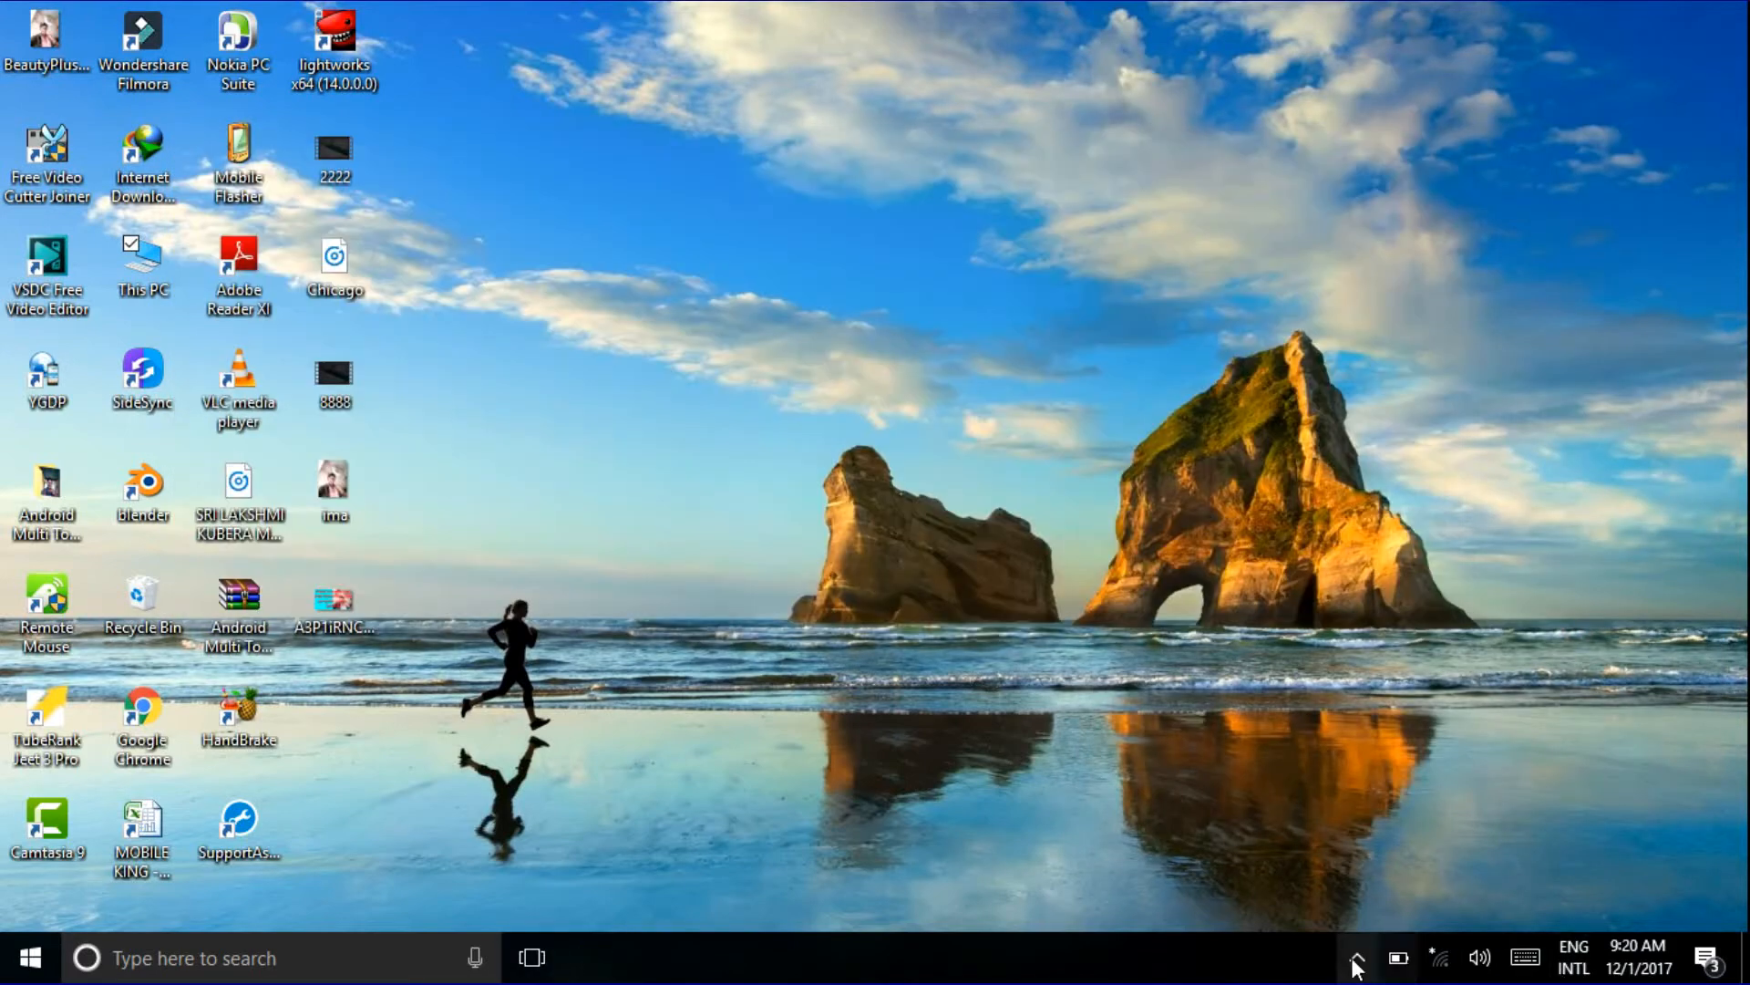
click(1355, 958)
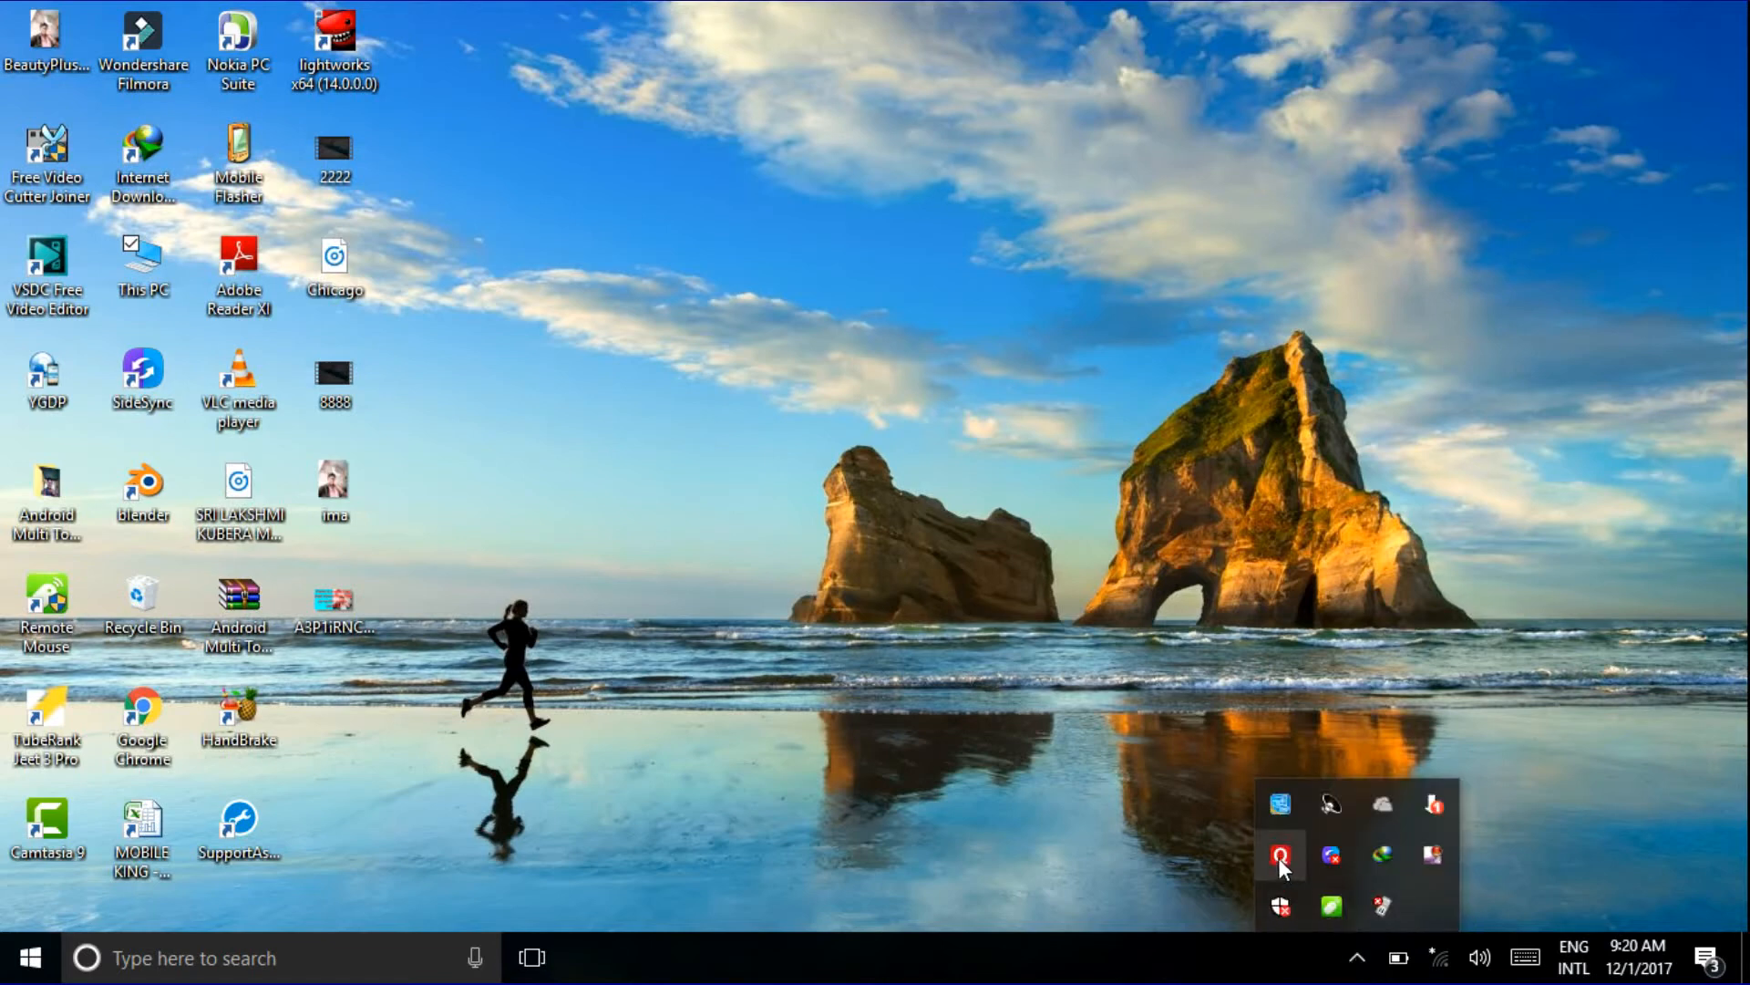
mouse_move(1451, 870)
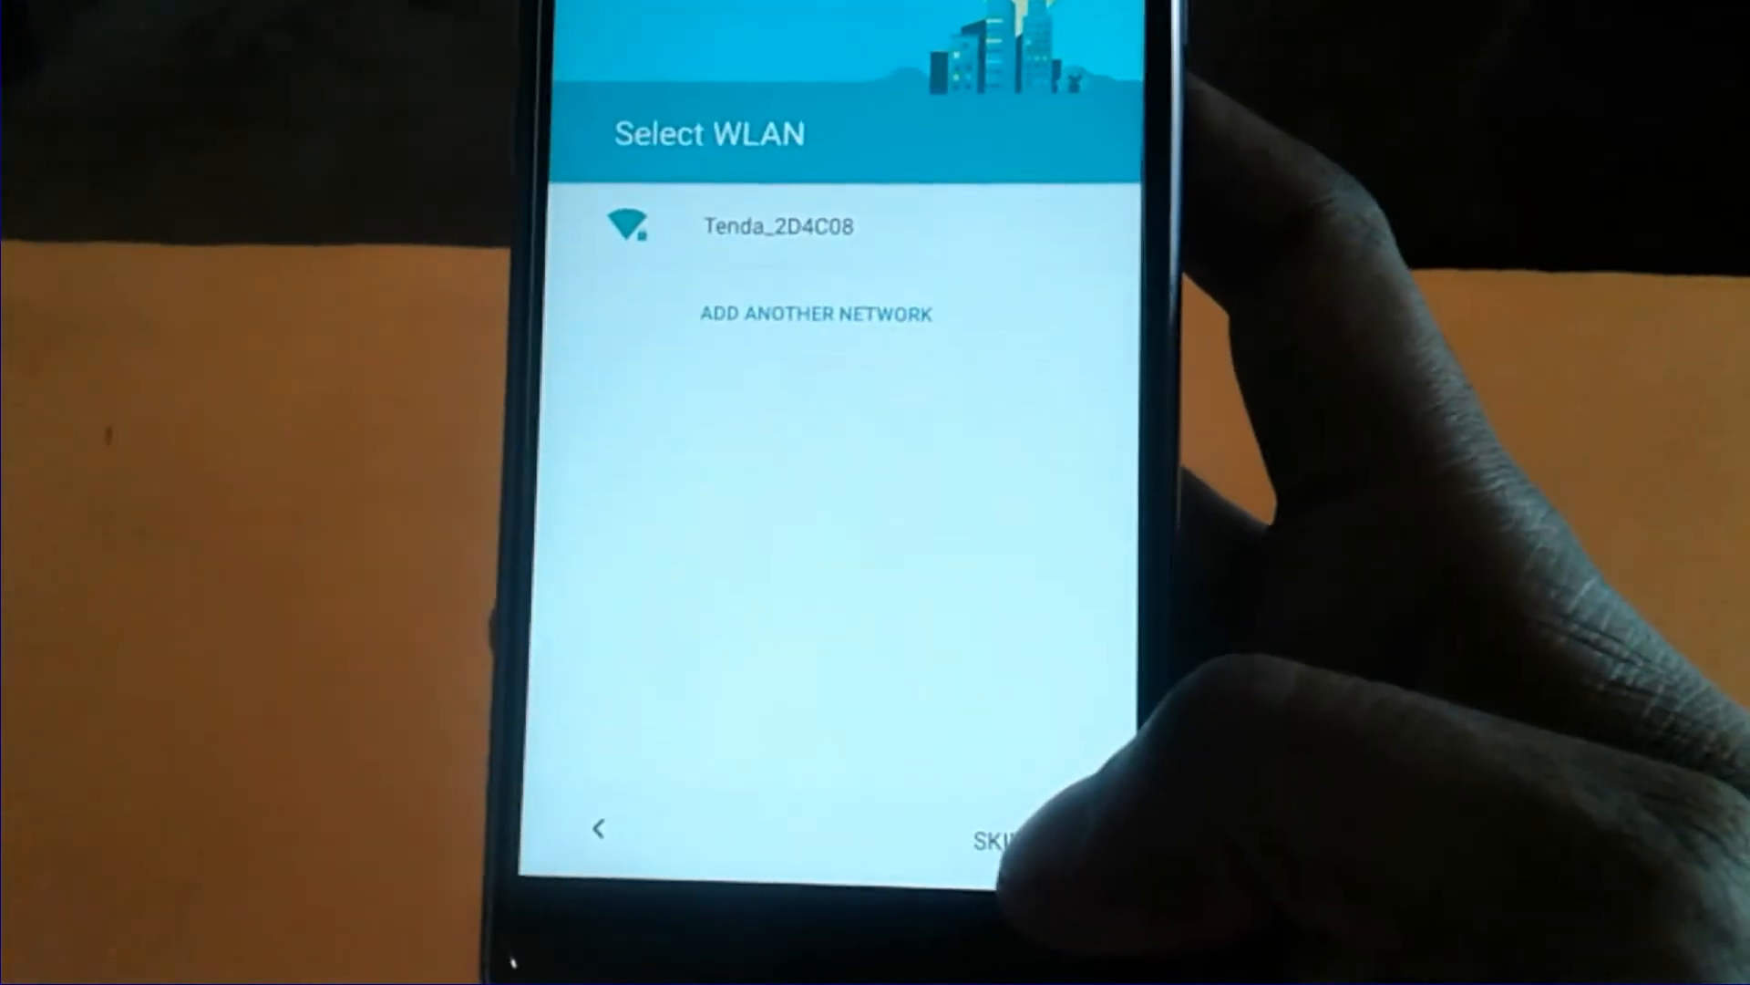
Skip the Select WLAN screen and confirm Skip Anyway on the cellular data warning.
click(997, 830)
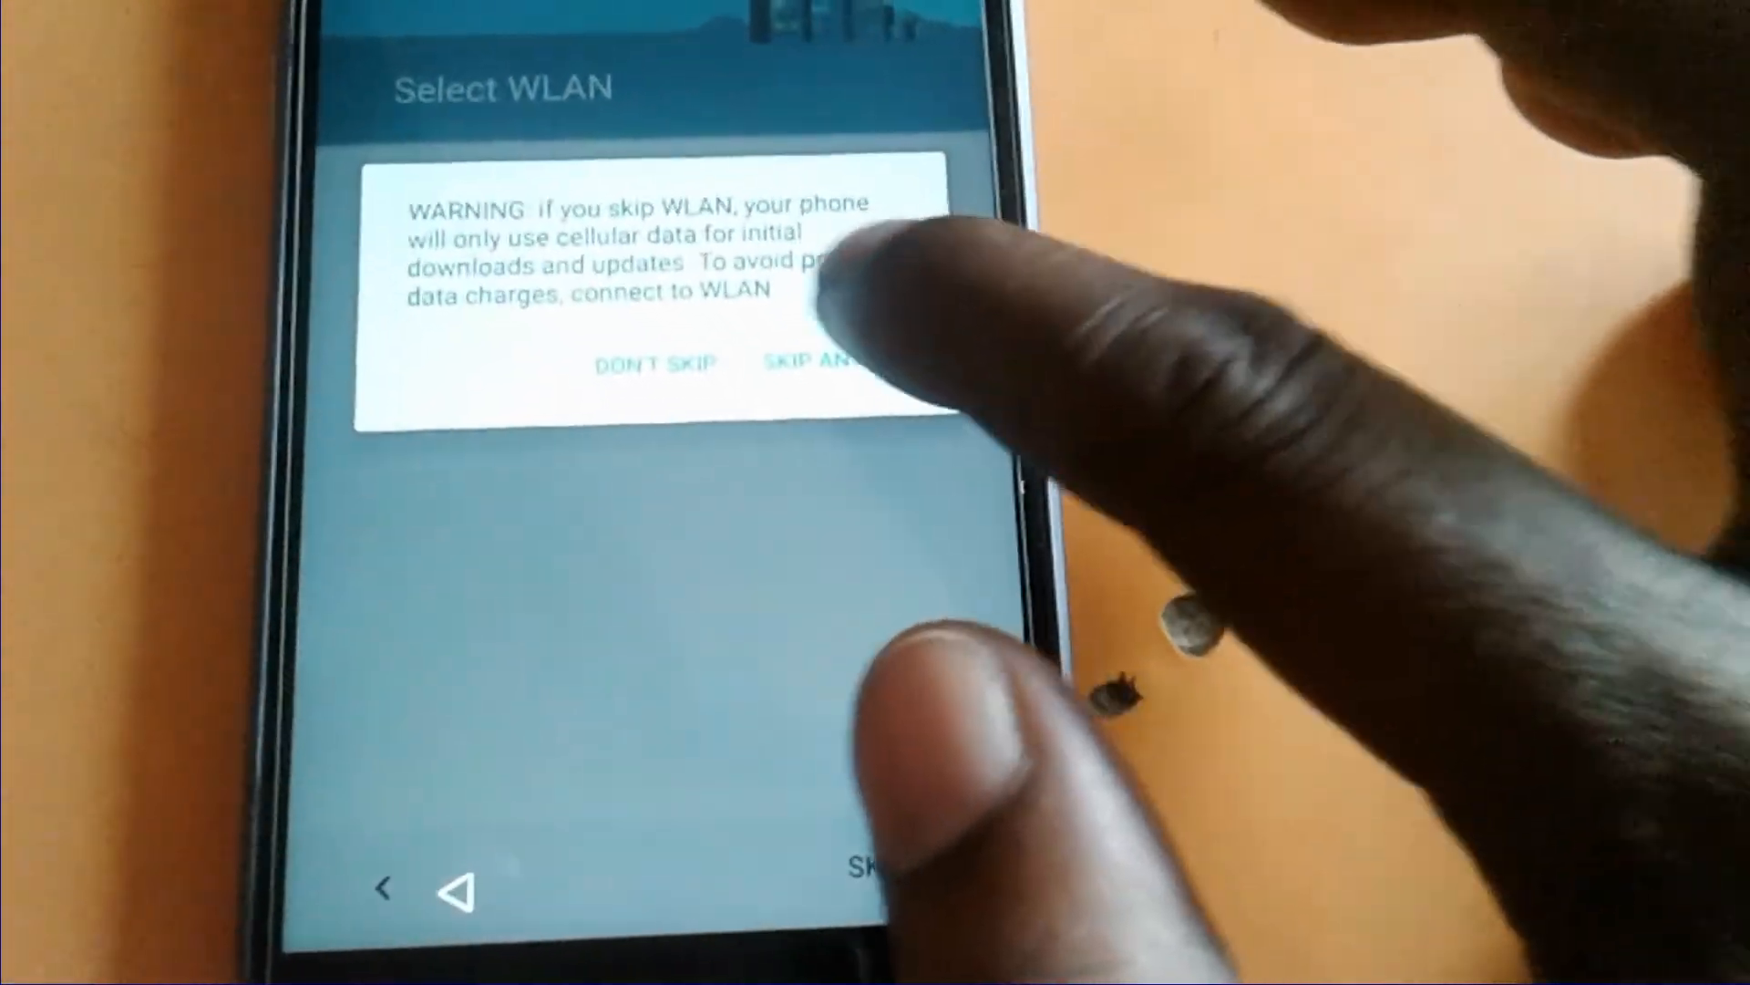
click(826, 364)
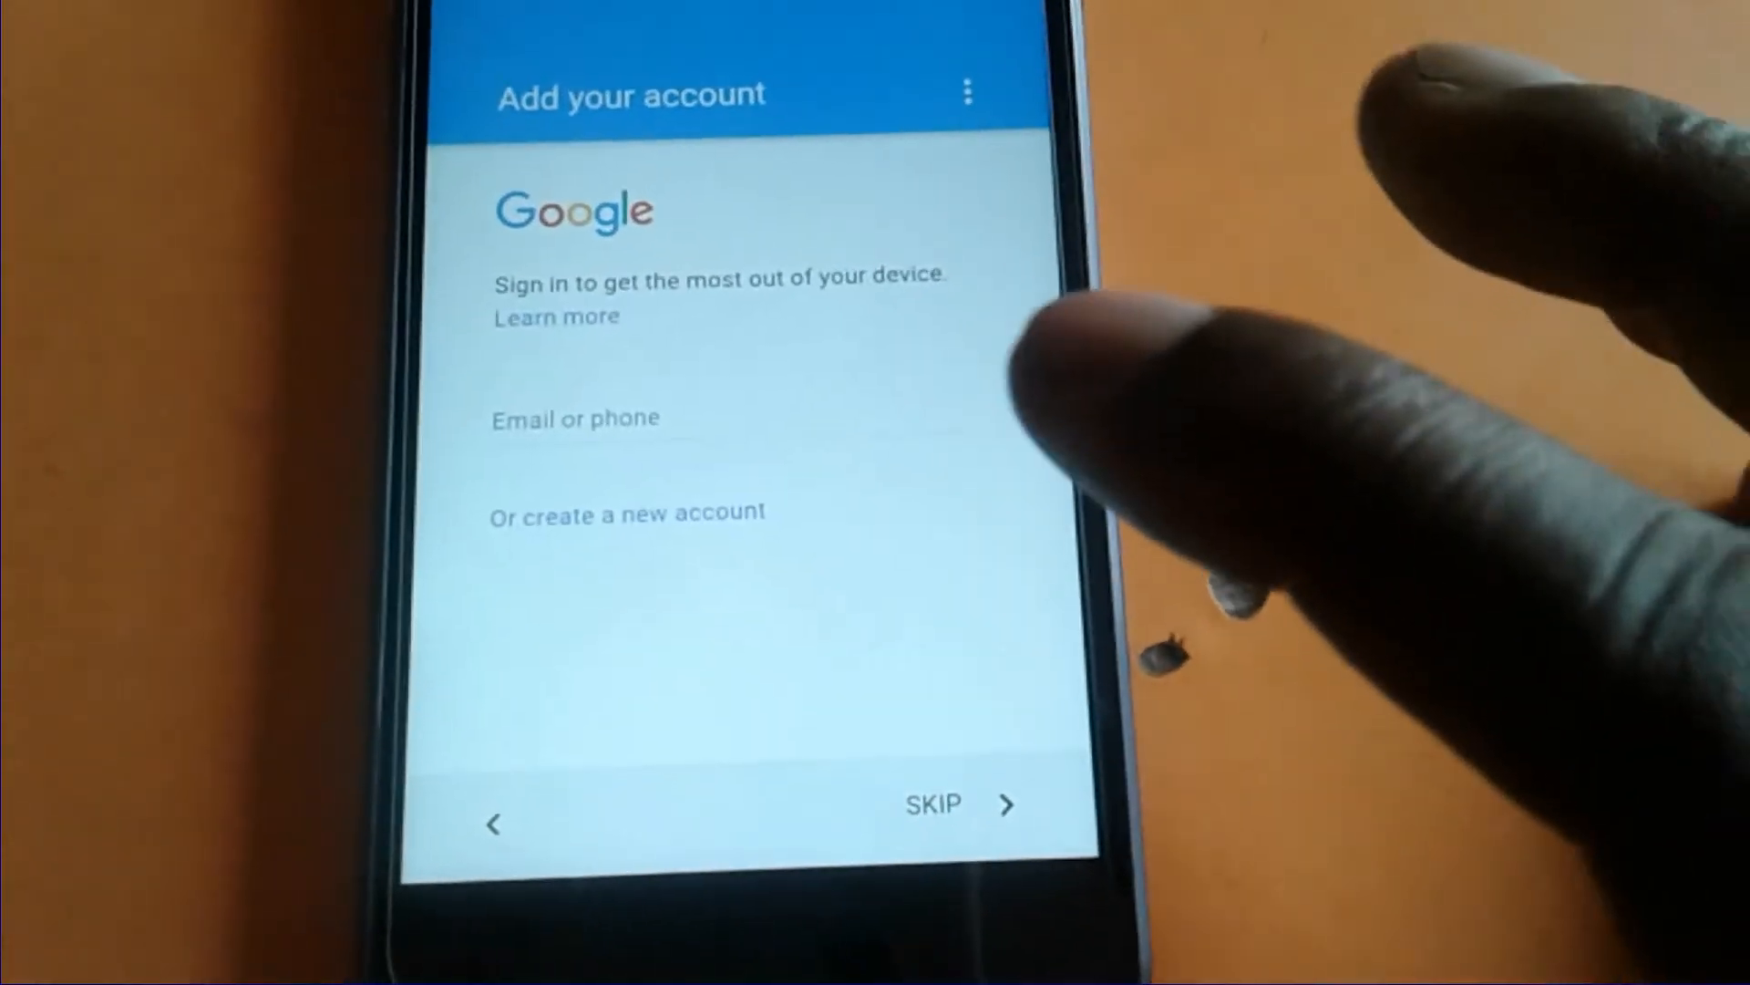
Skip the Add your account screen and confirm in the 'Skip account setup?' dialog.
click(954, 805)
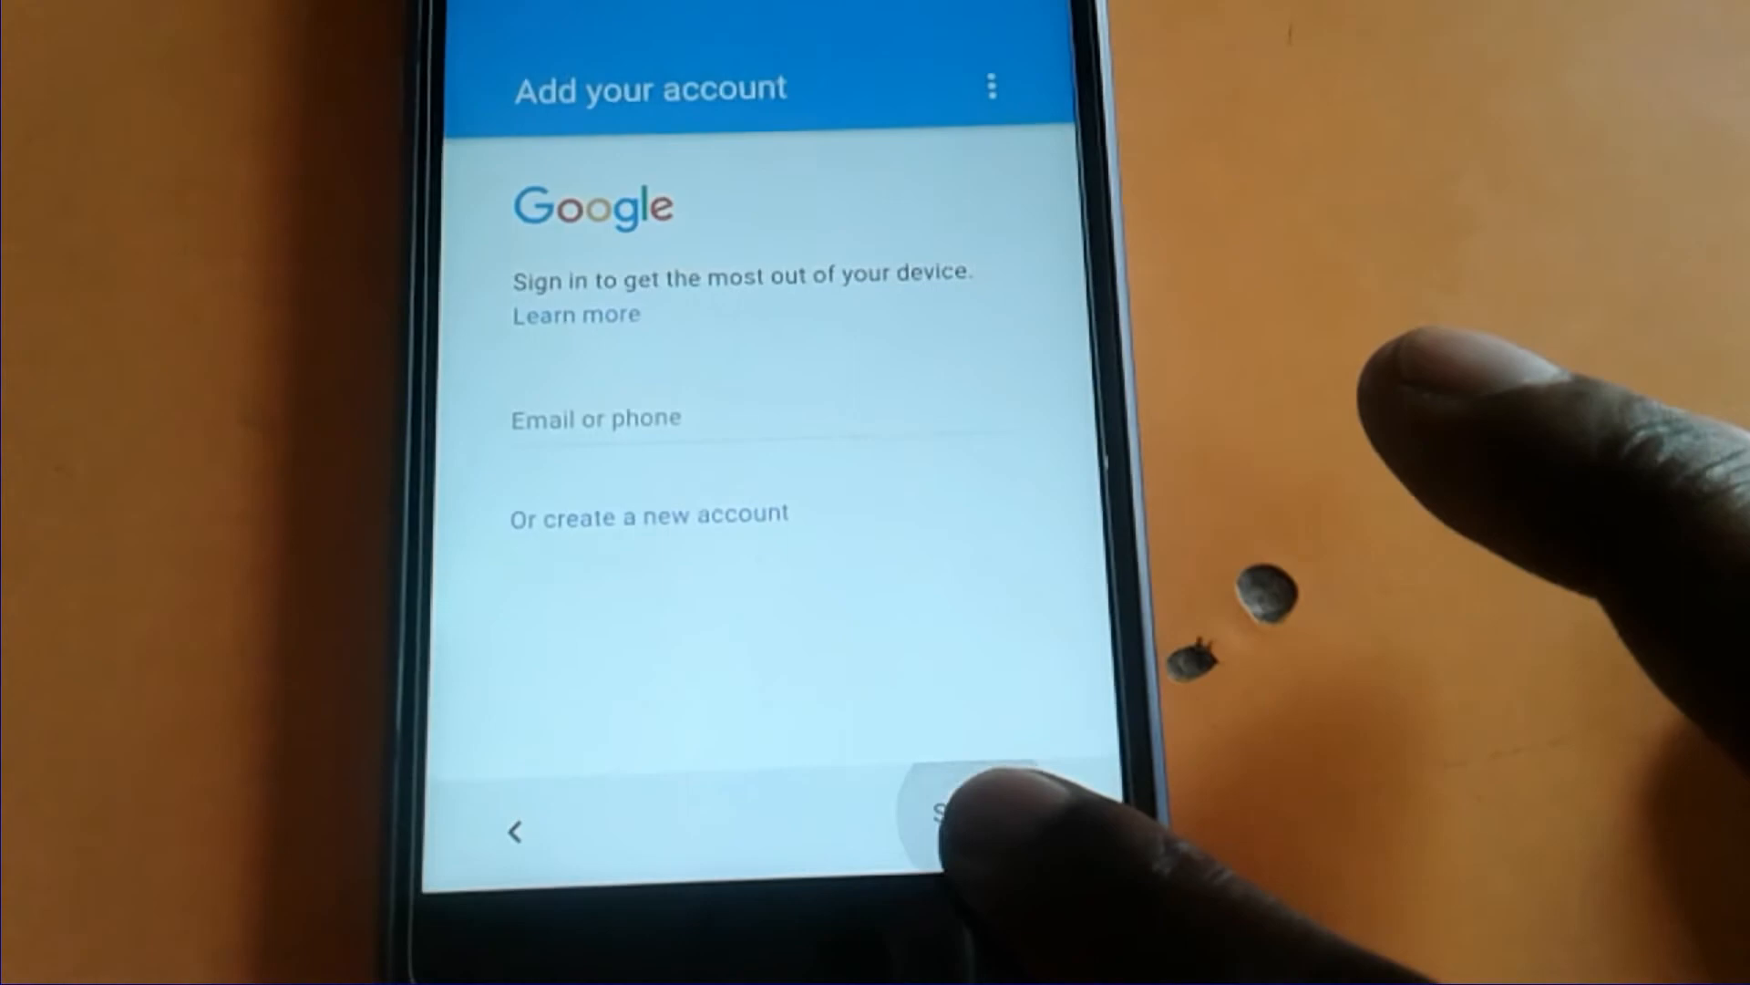
click(960, 792)
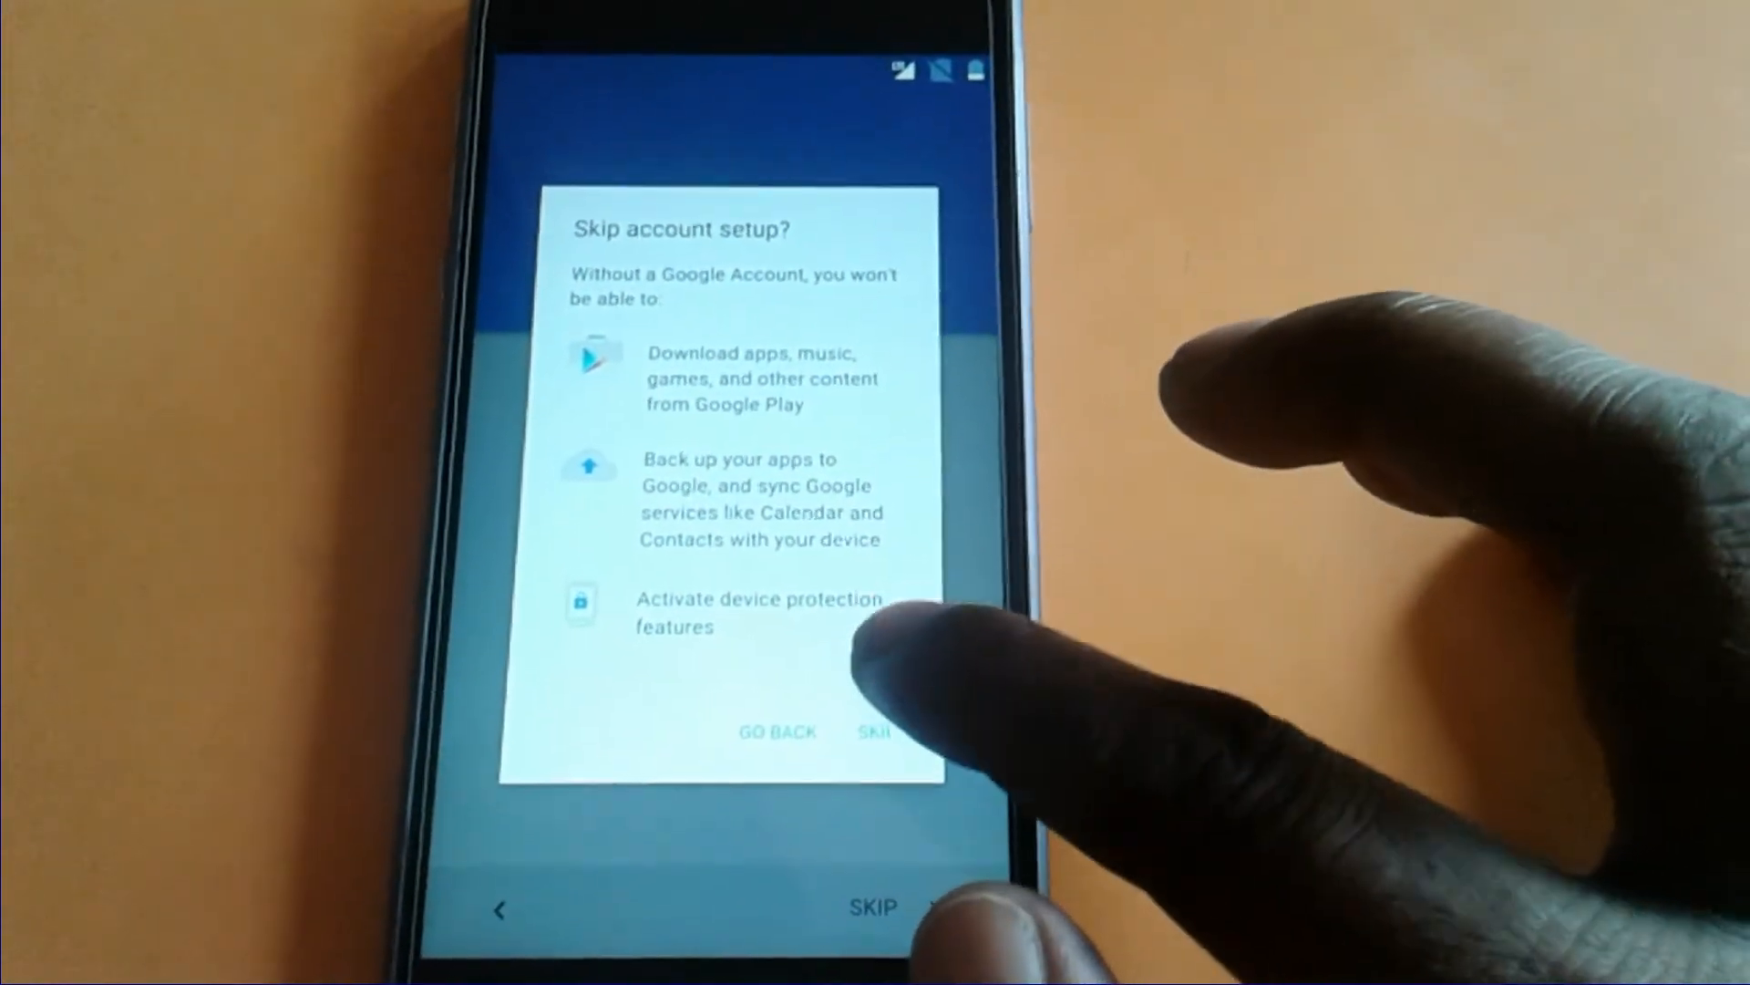
click(877, 731)
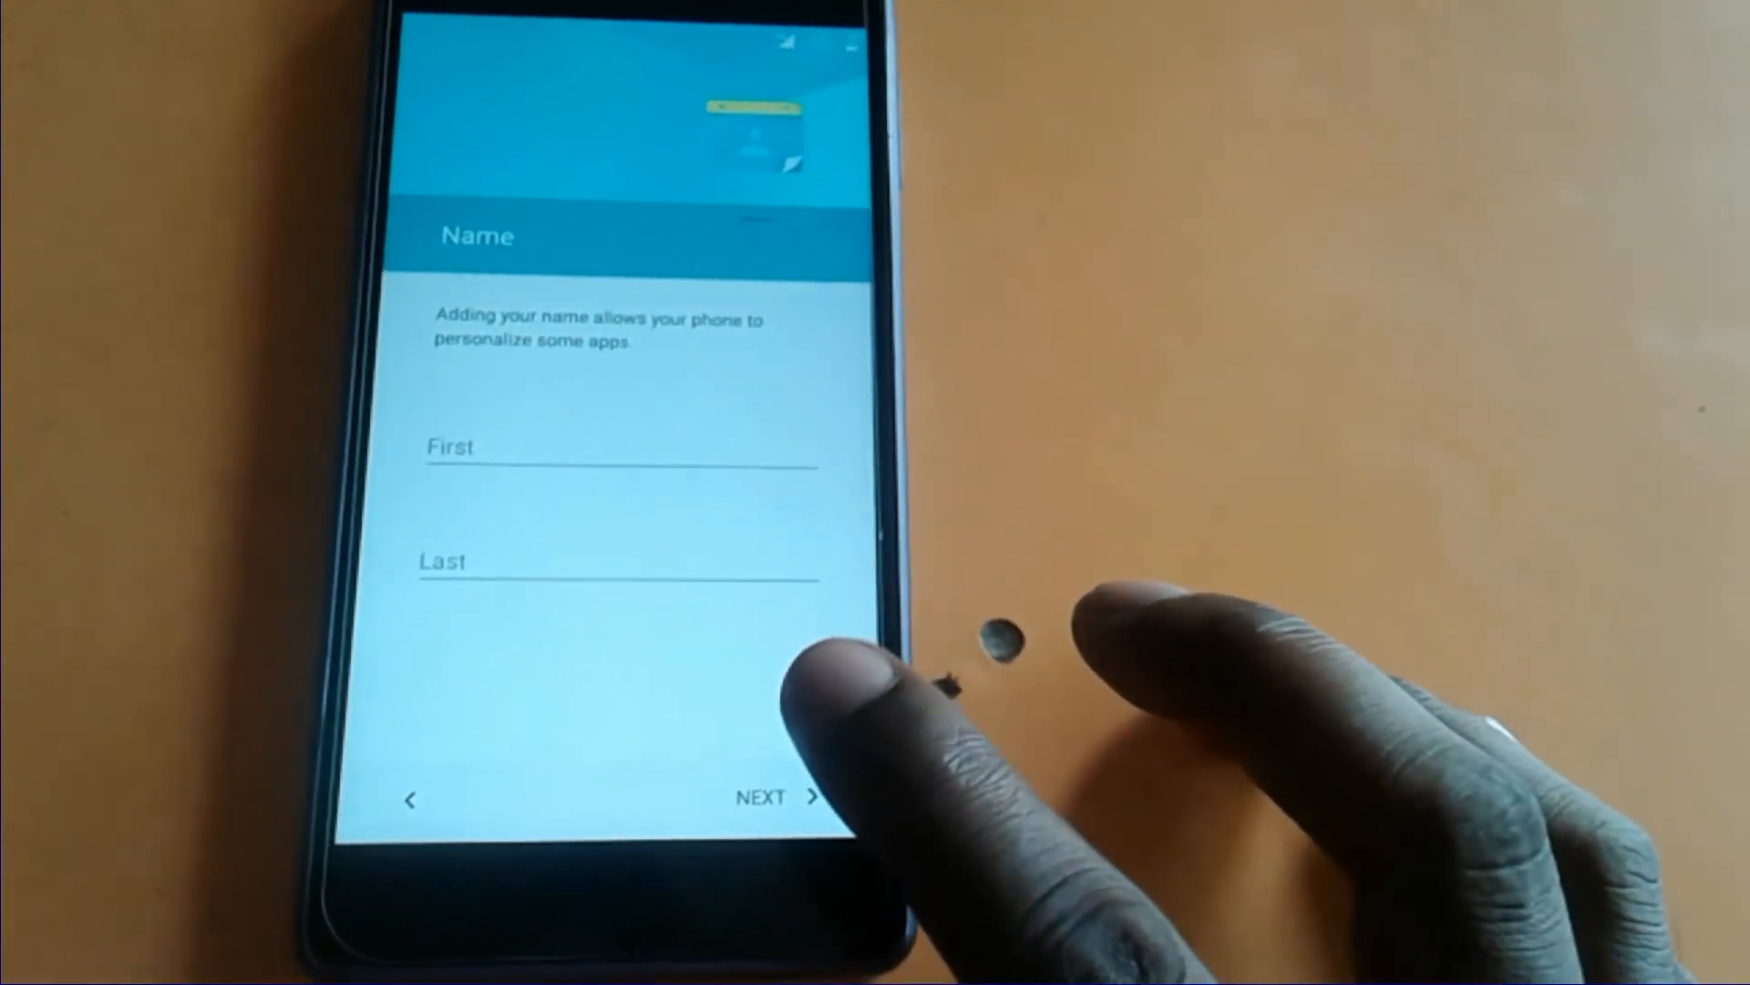
Pass the Name, Protect your phone and Google services screens with no name or screen lock.
click(771, 797)
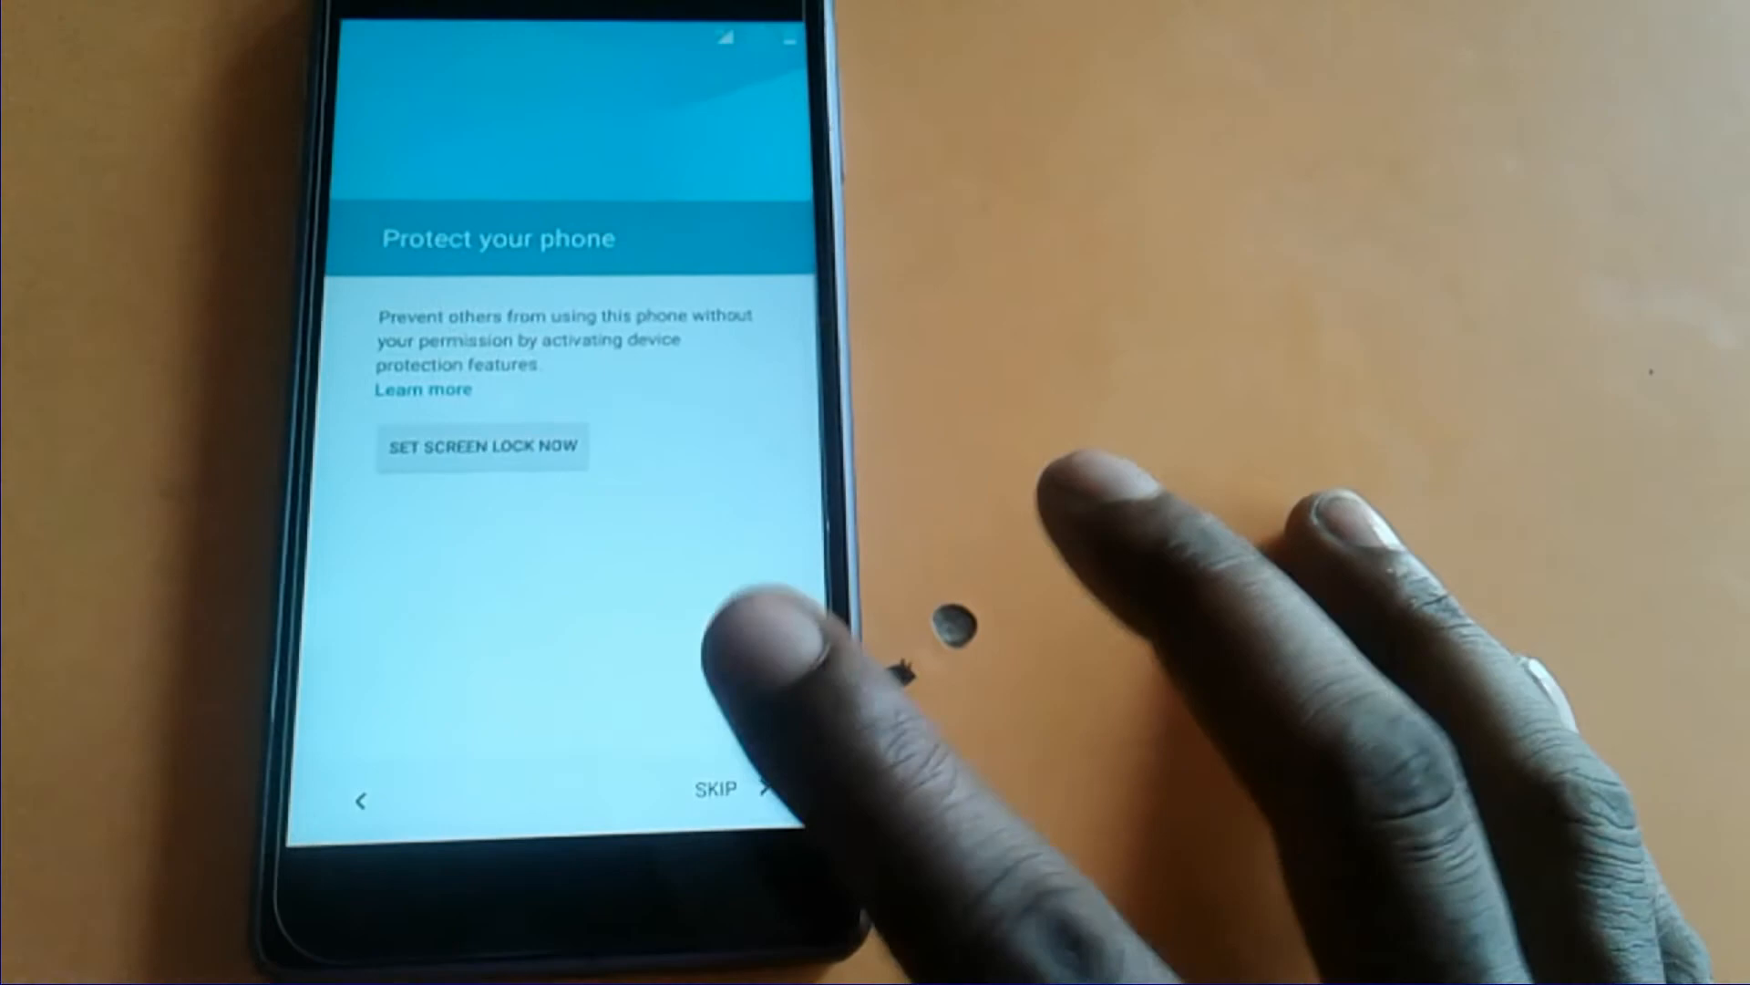
click(717, 787)
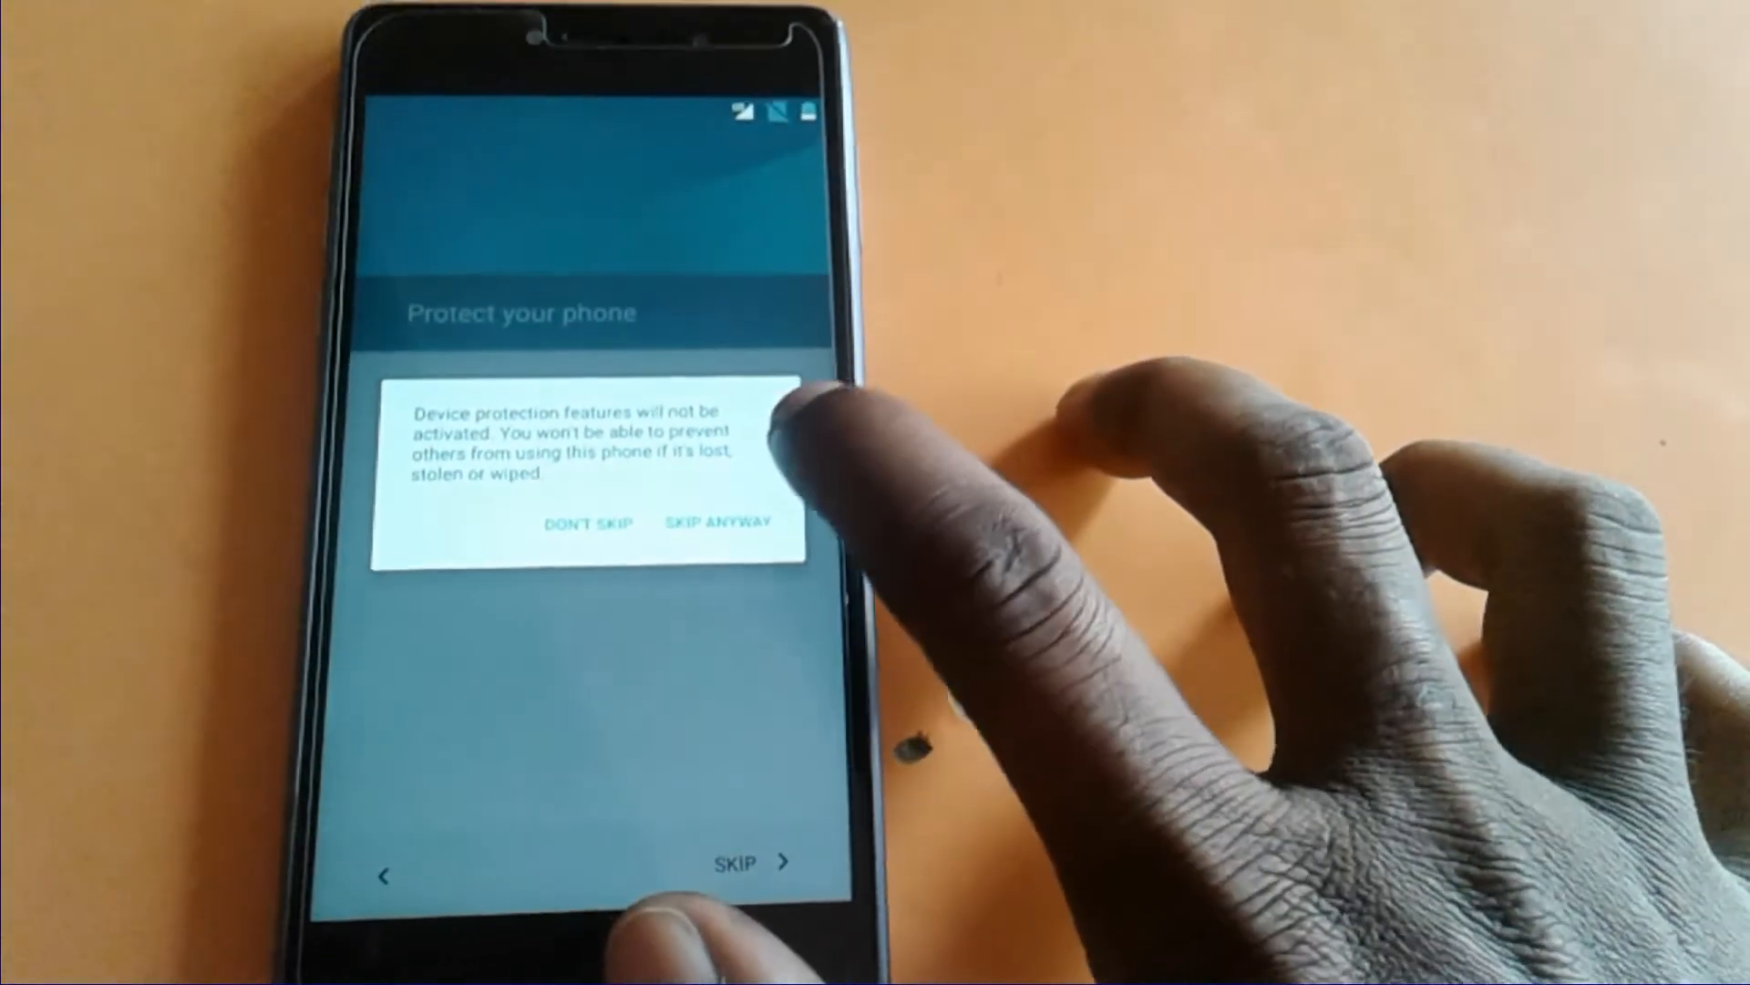
click(588, 523)
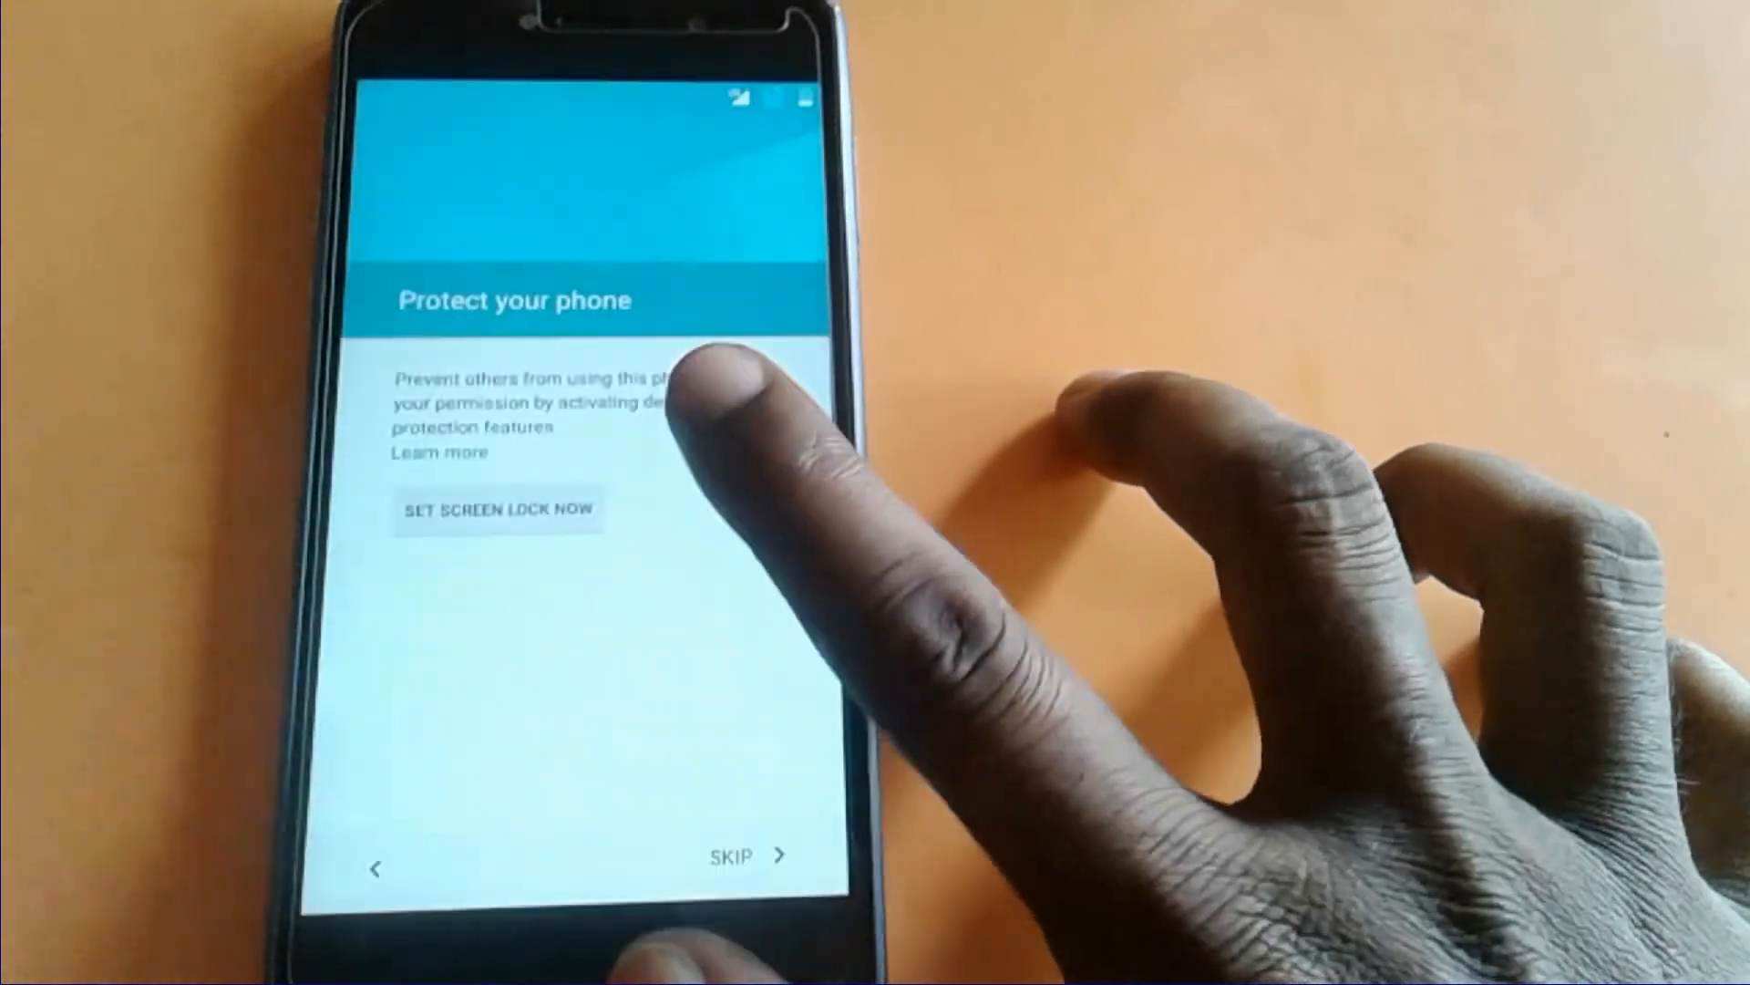
click(732, 854)
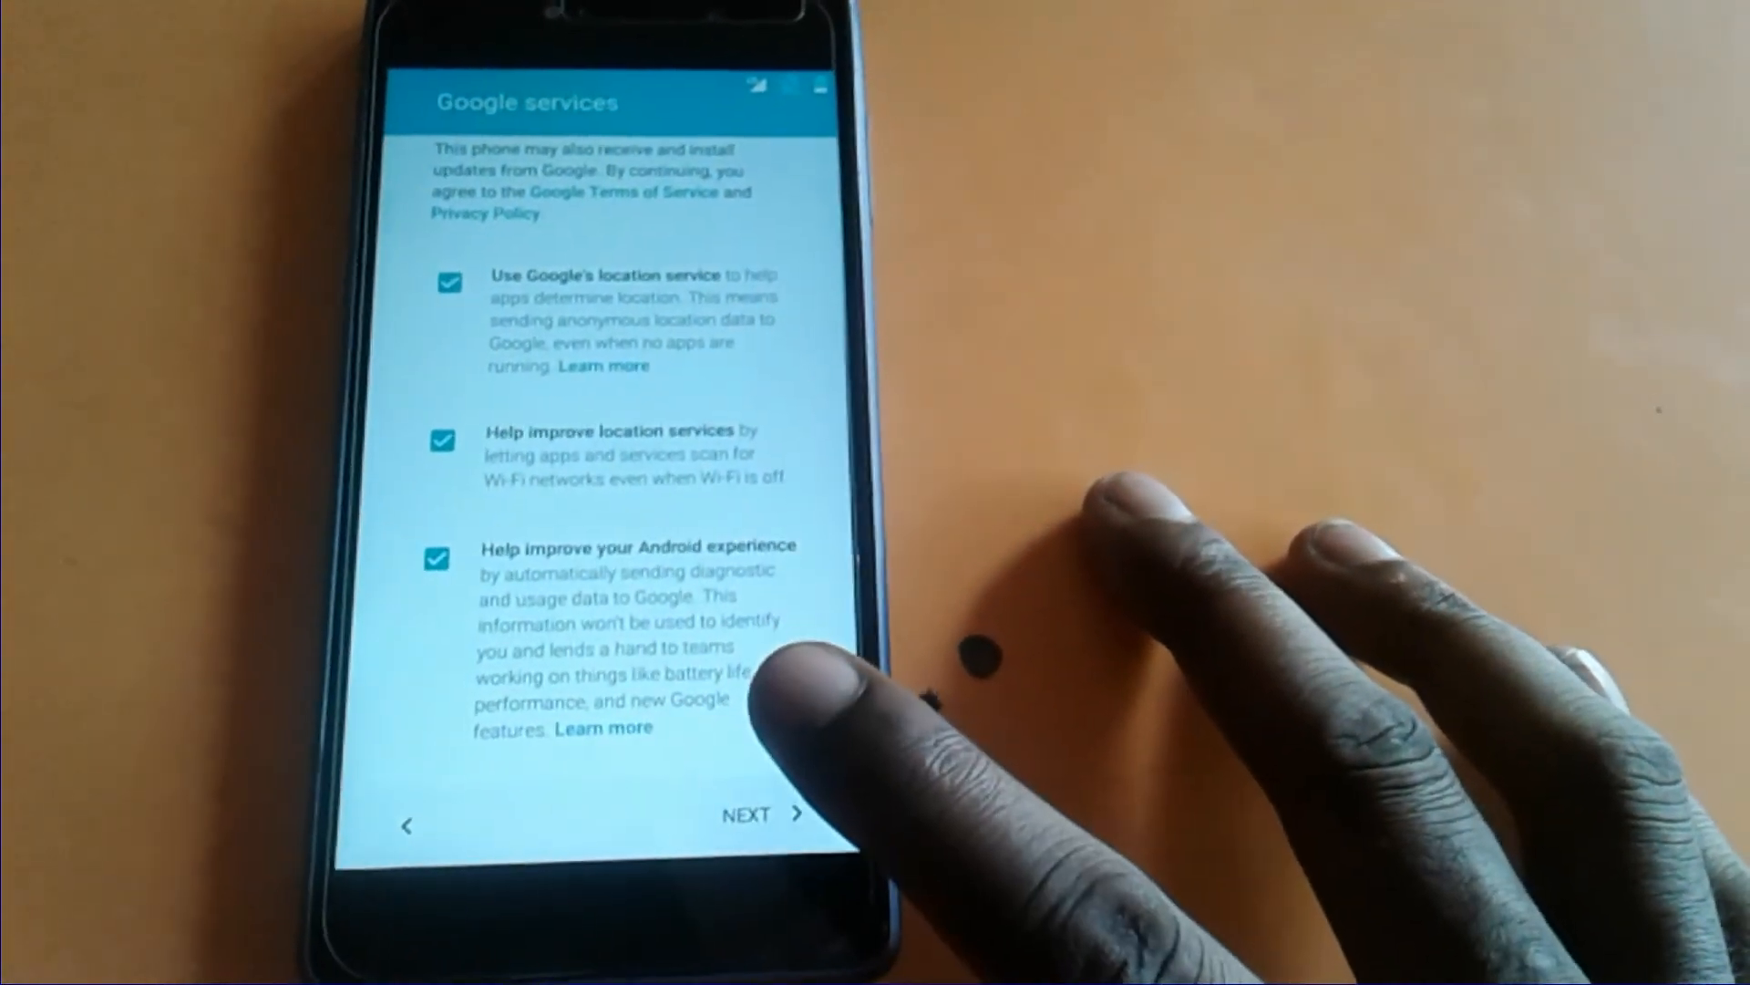
click(762, 815)
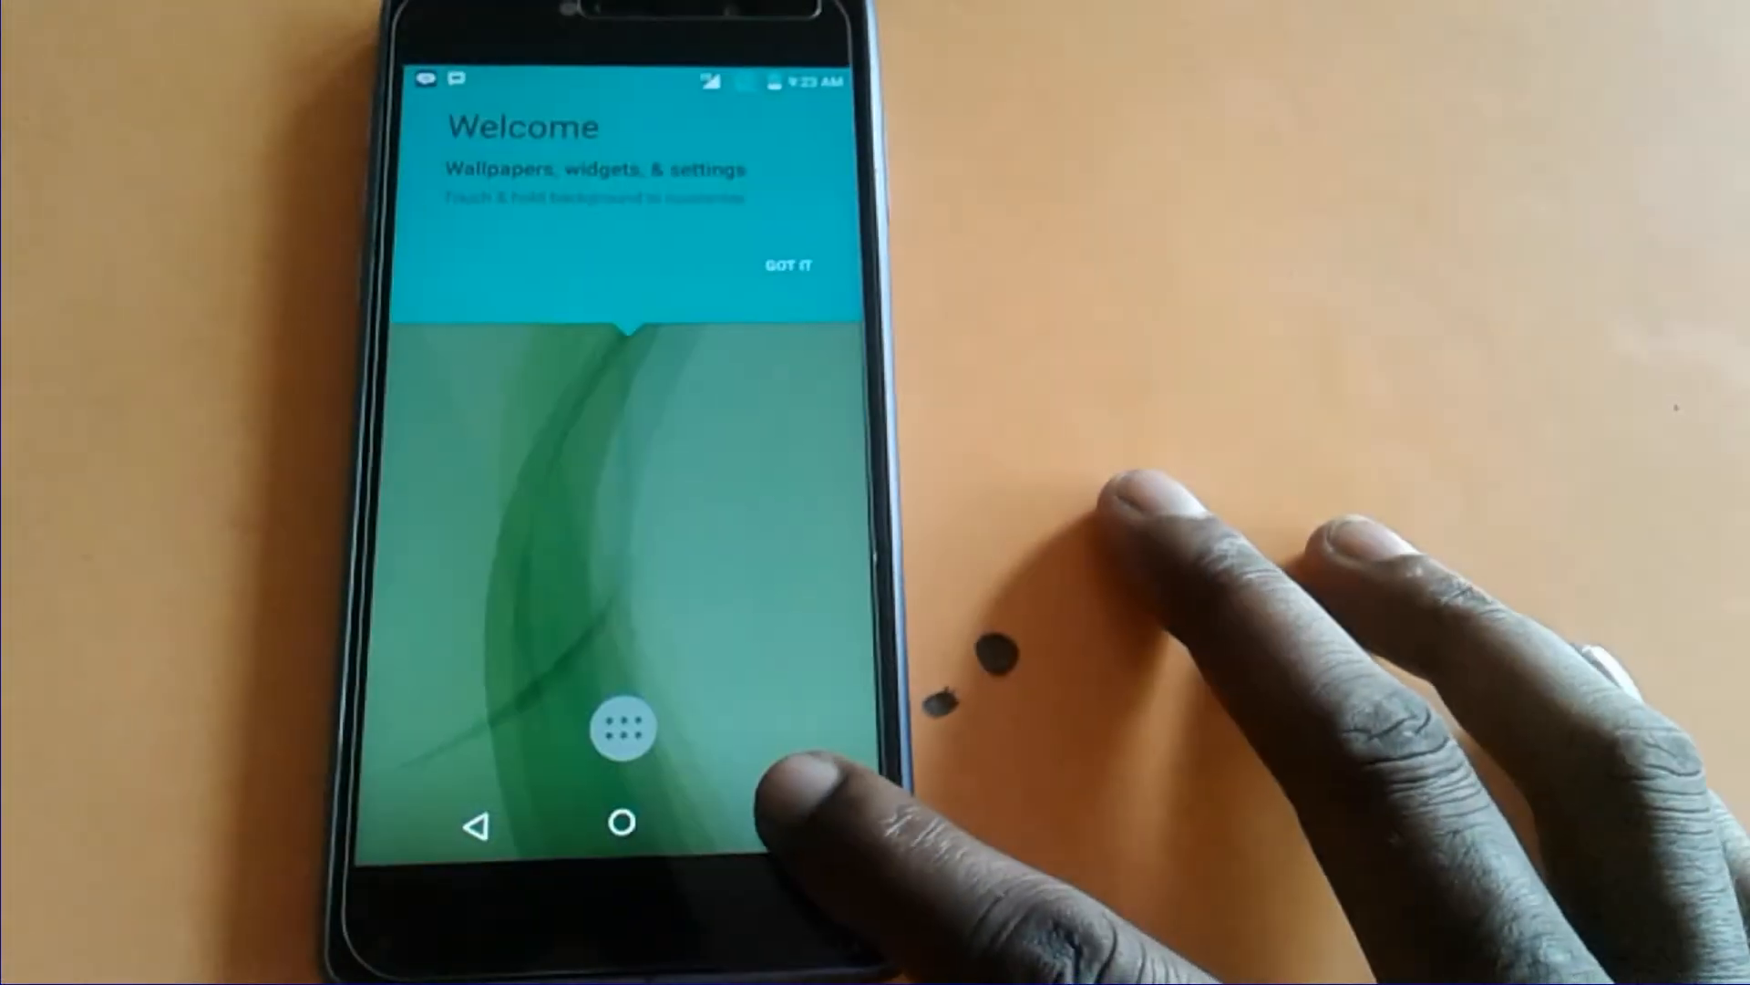